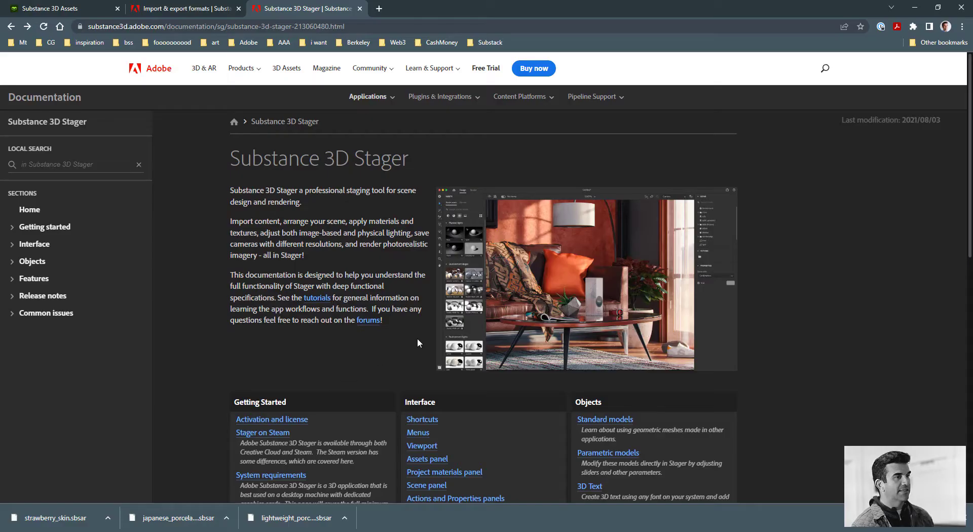
pyautogui.moveTo(408, 213)
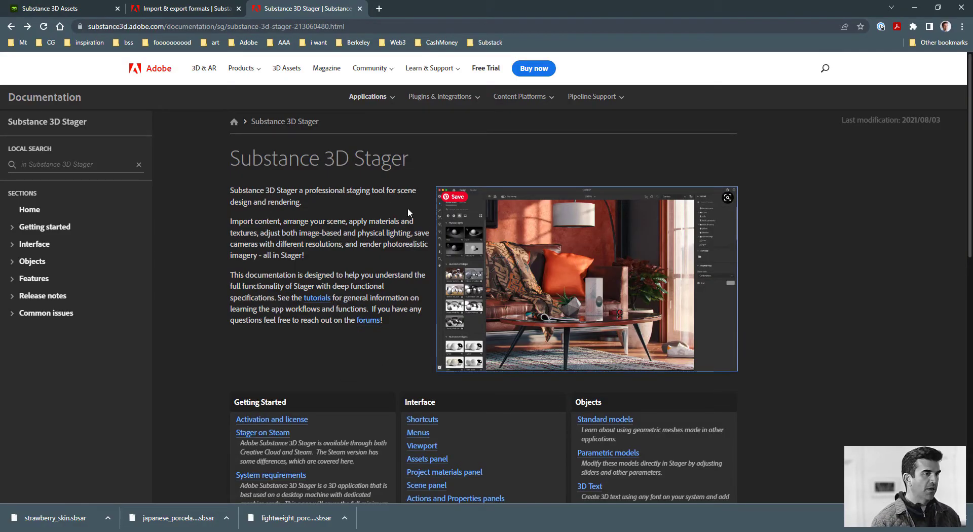
# - Open the Stager Materials documentation and read from Transform properties through Emission and Sheen
pyautogui.scroll(-3)
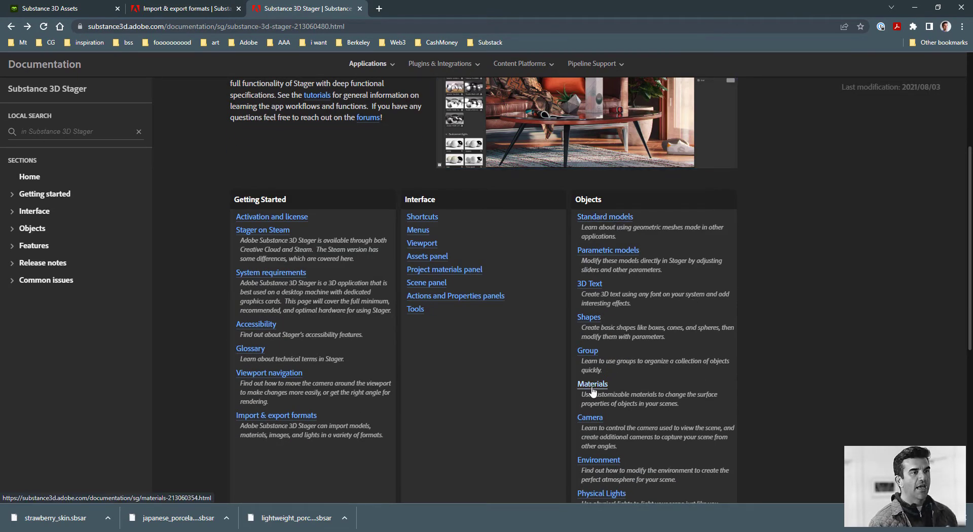
pyautogui.click(592, 384)
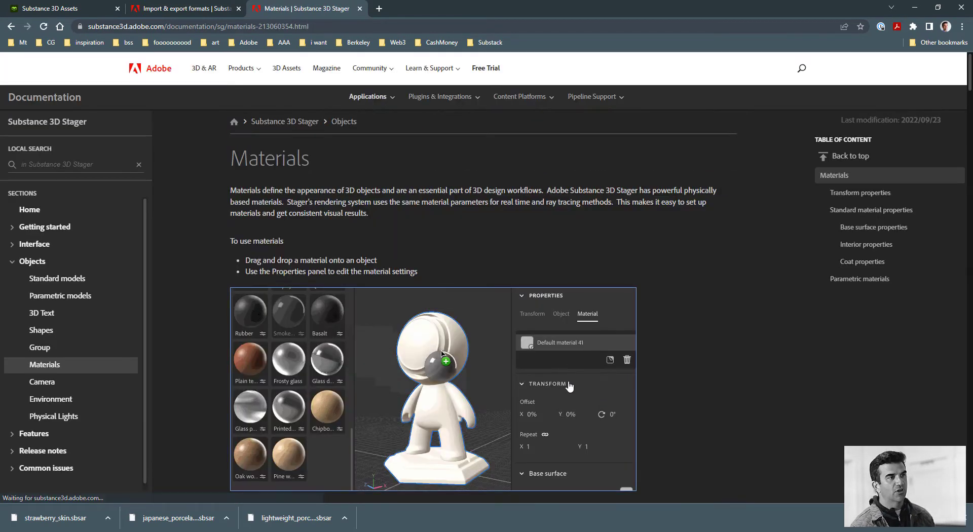
pyautogui.click(288, 310)
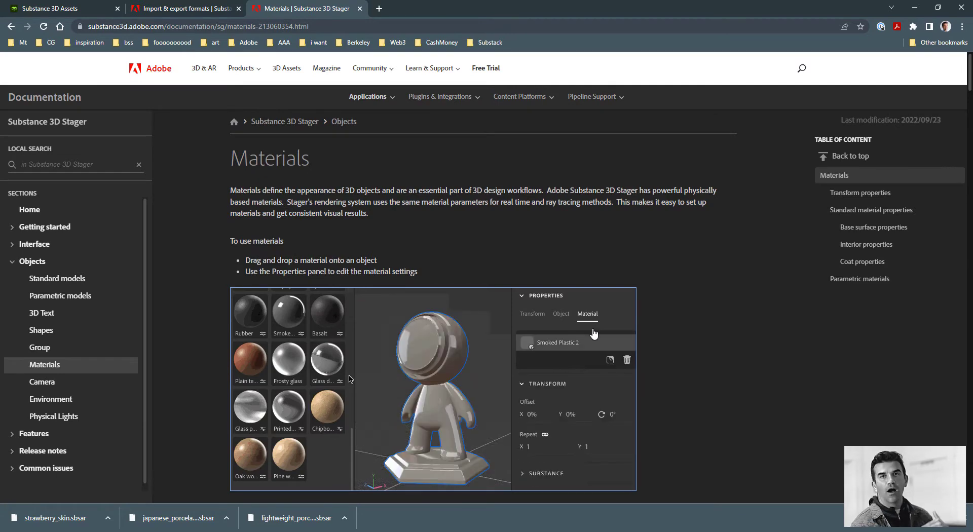
pyautogui.scroll(-3)
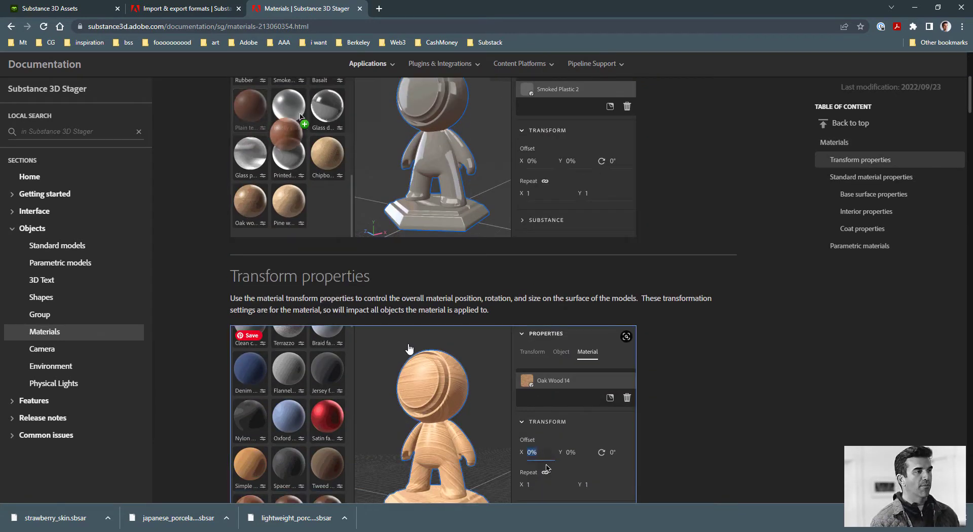
pyautogui.scroll(-3)
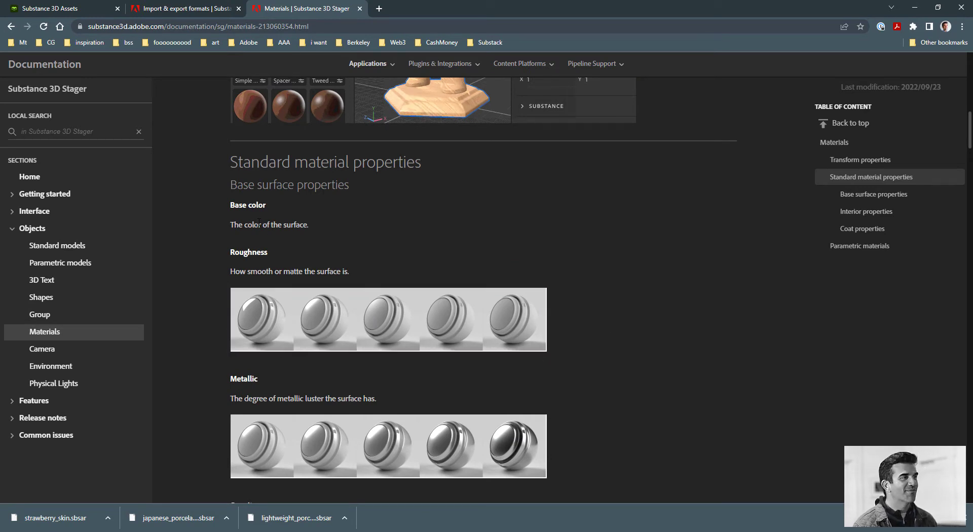
pyautogui.moveTo(226, 233)
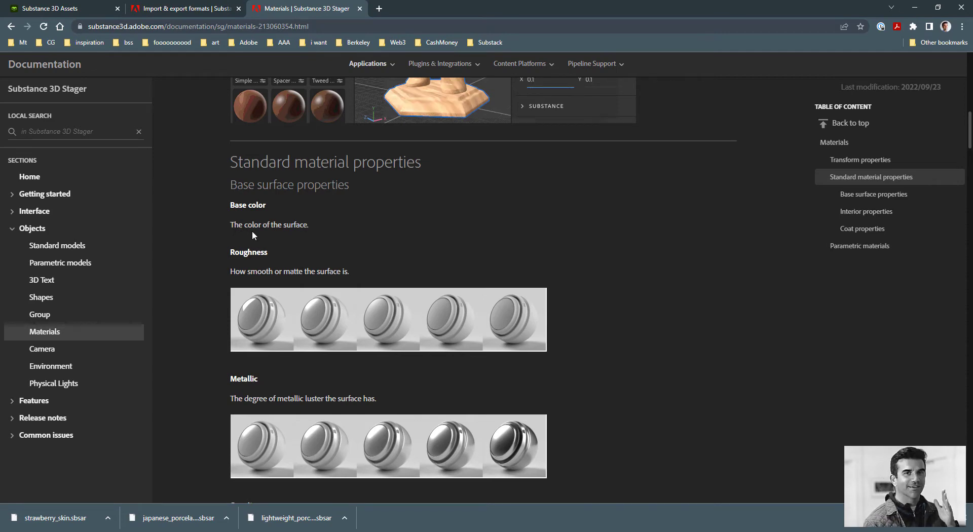
pyautogui.scroll(-3)
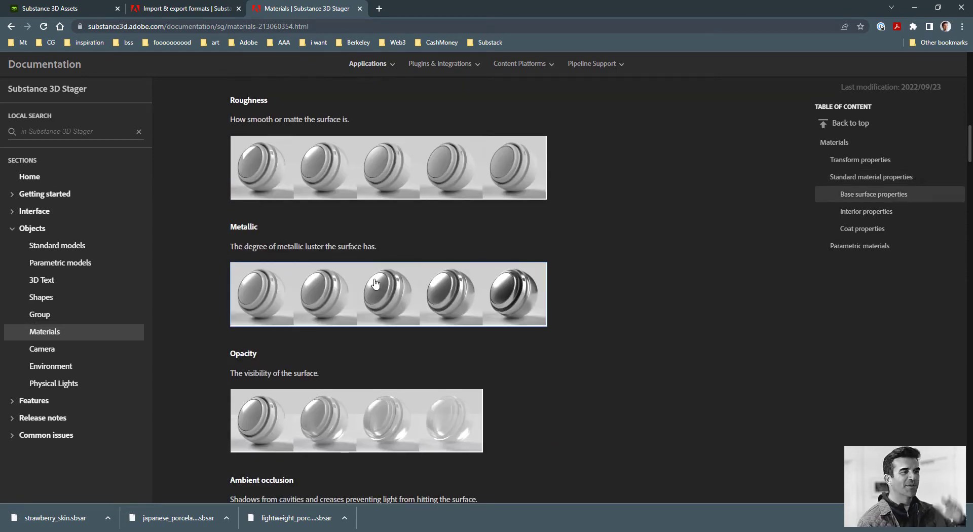
pyautogui.scroll(-3)
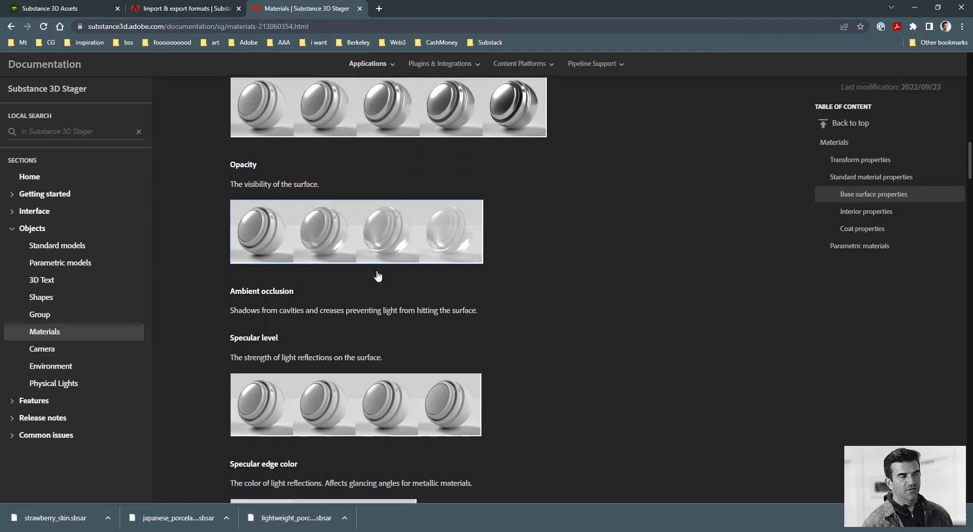
pyautogui.scroll(-3)
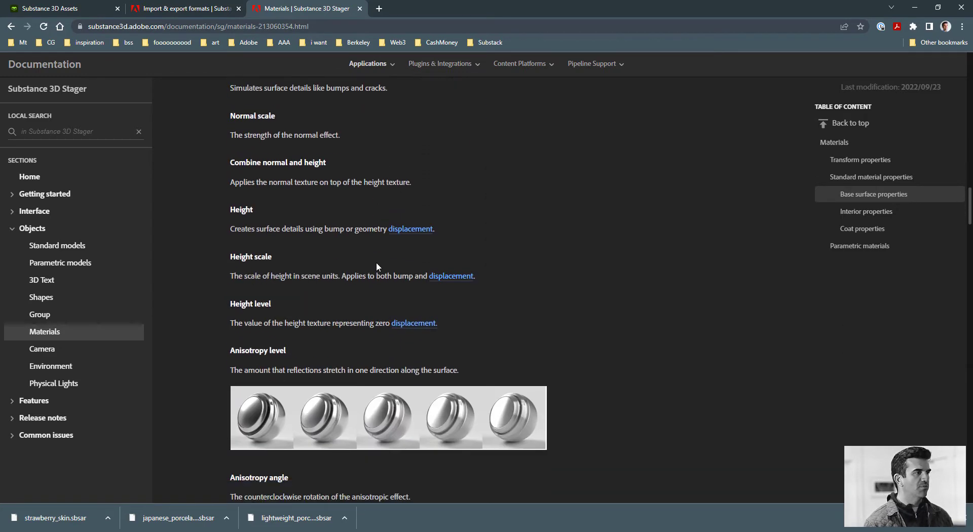
pyautogui.scroll(-3)
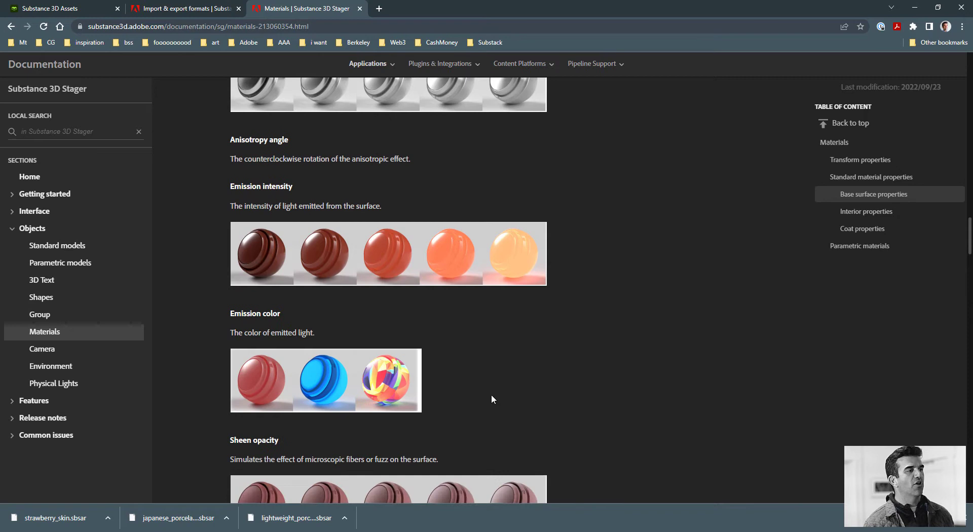
pyautogui.scroll(-3)
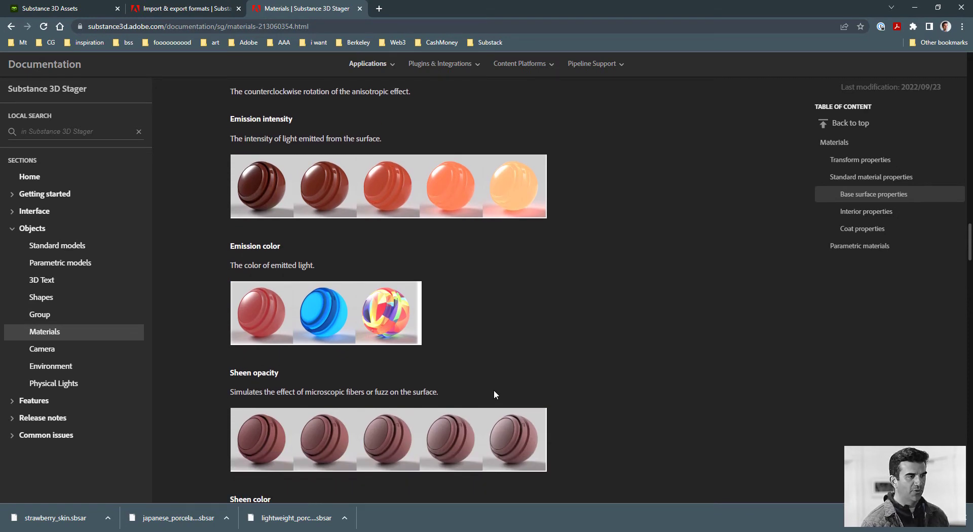
pyautogui.moveTo(473, 427)
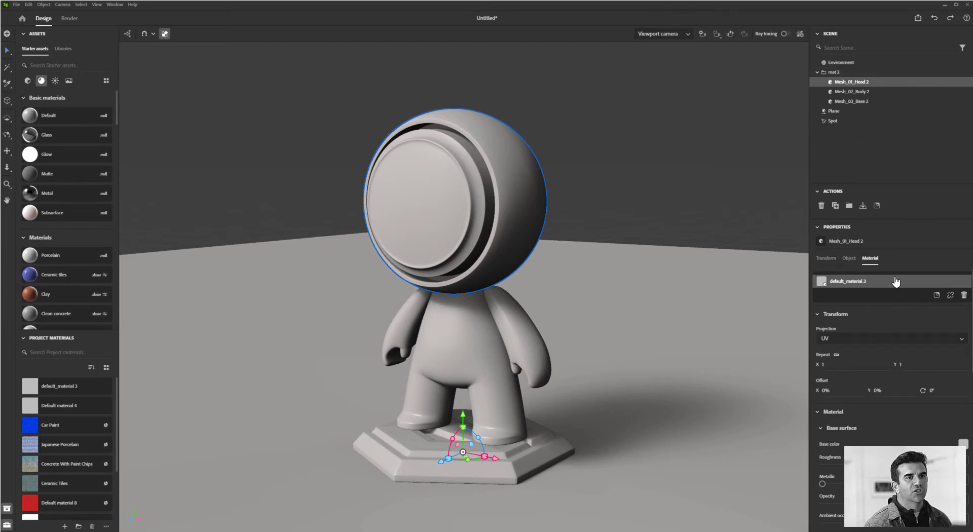
pyautogui.moveTo(877, 266)
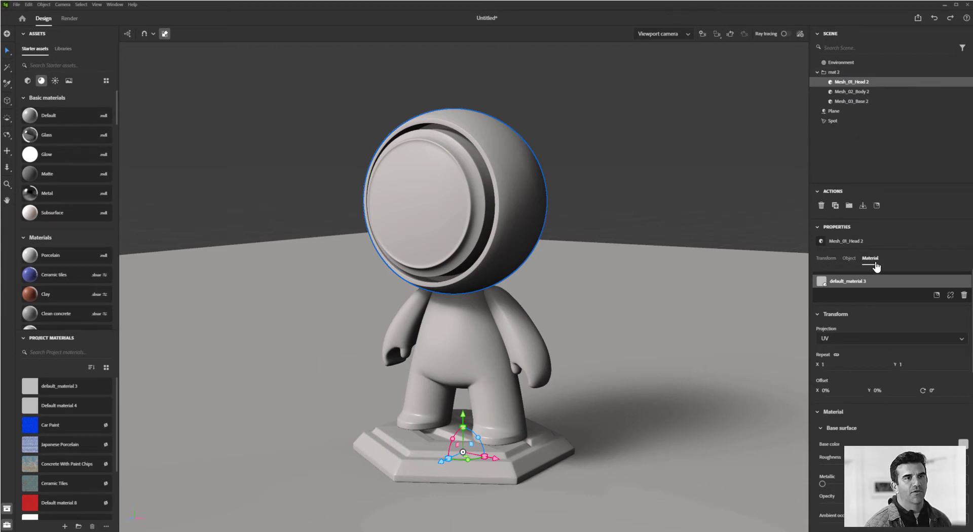
pyautogui.moveTo(865, 325)
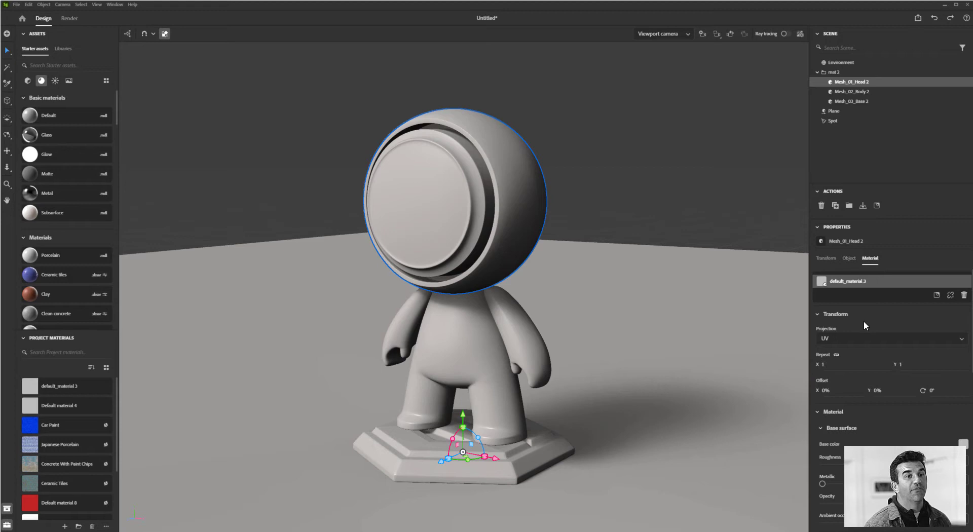
# - Select the mannequin group, then Mesh_01_Head 2, then Mesh_03_Base 2 in the Scene panel
pyautogui.click(834, 72)
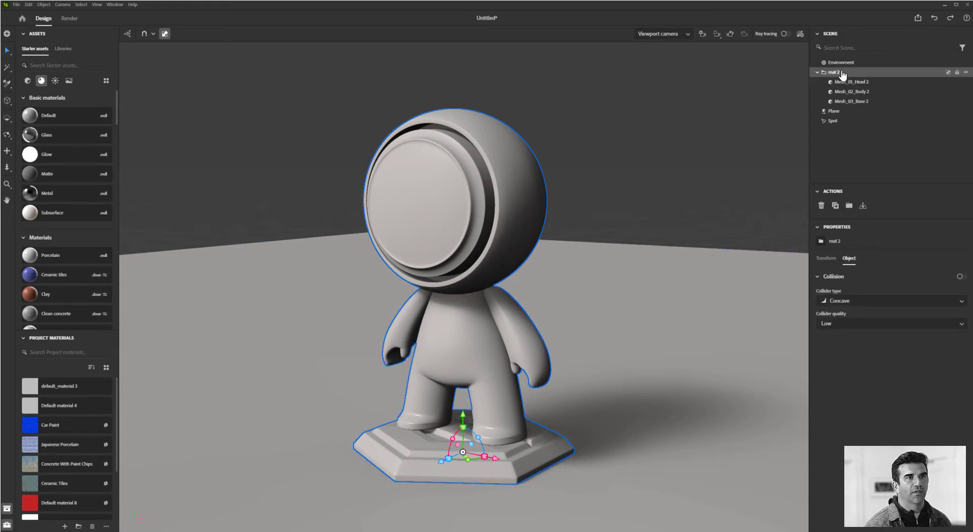
pyautogui.click(851, 81)
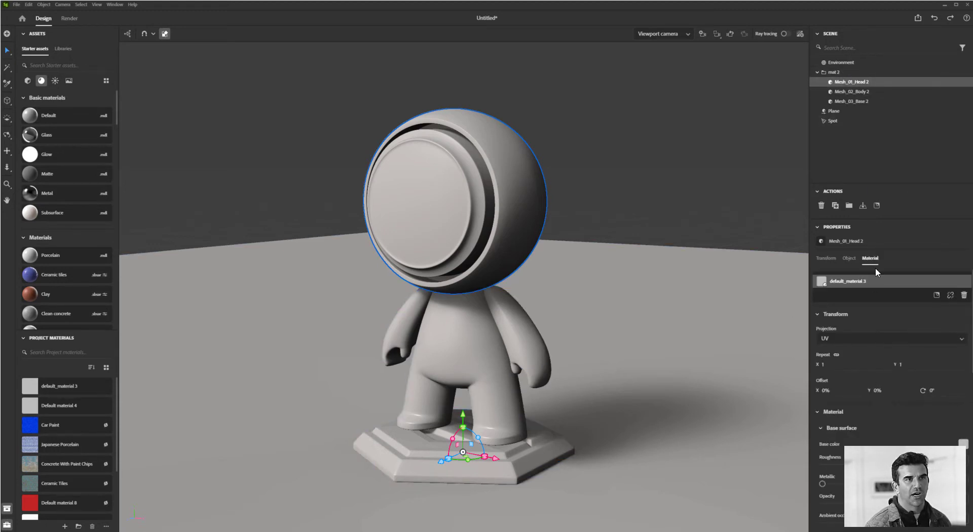
pyautogui.click(851, 101)
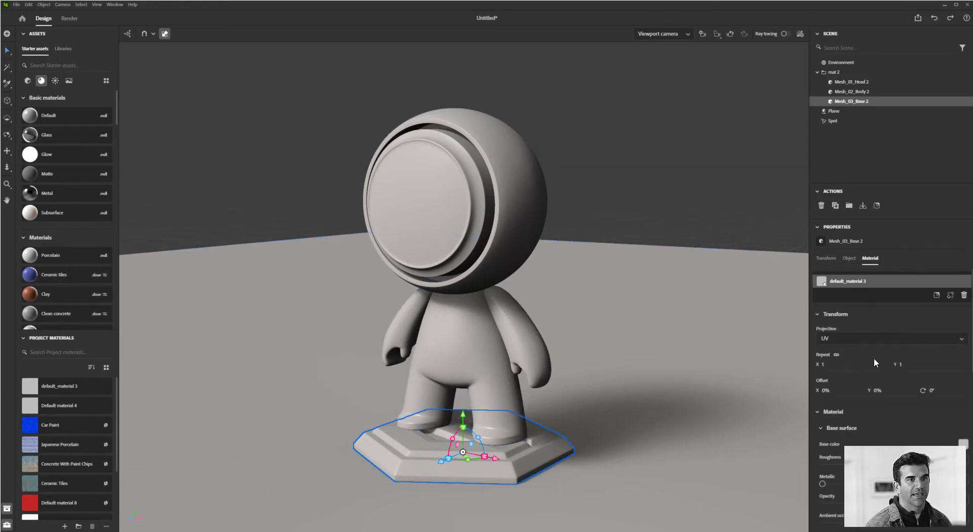
pyautogui.moveTo(855, 383)
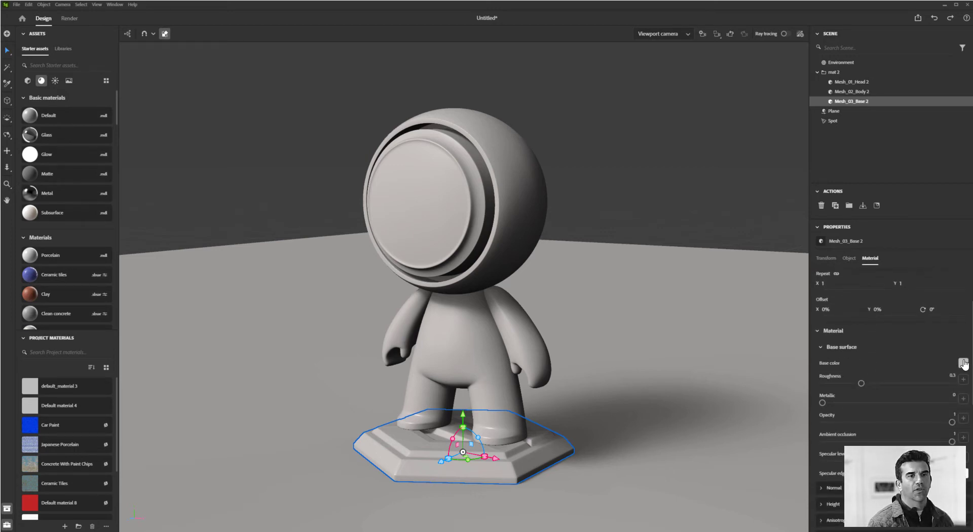
# - Set the base color to light blue and preview the deselected mannequin with ray tracing
pyautogui.click(963, 363)
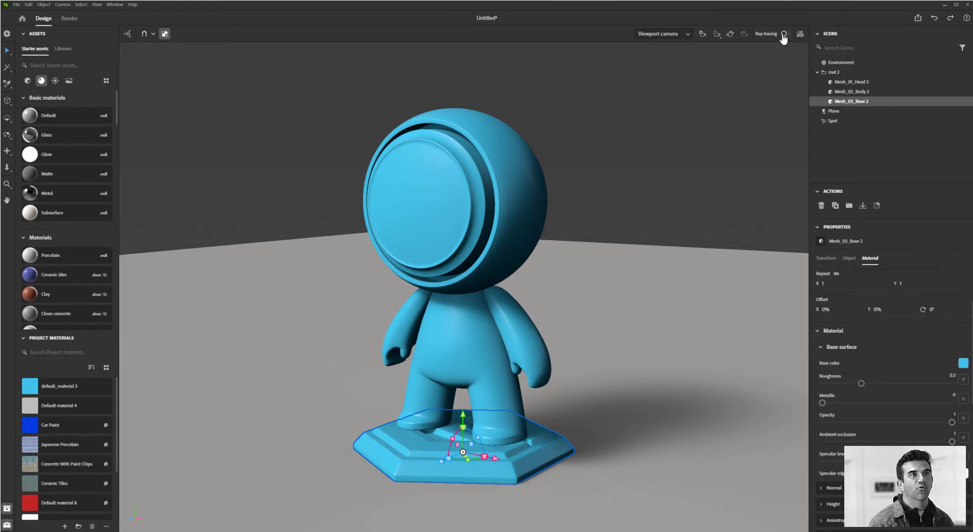
pyautogui.click(783, 34)
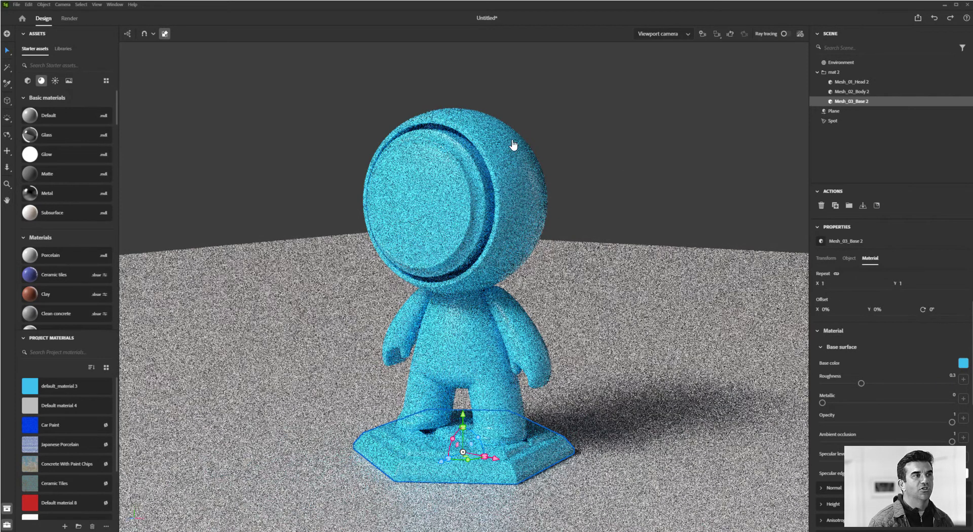
pyautogui.click(785, 33)
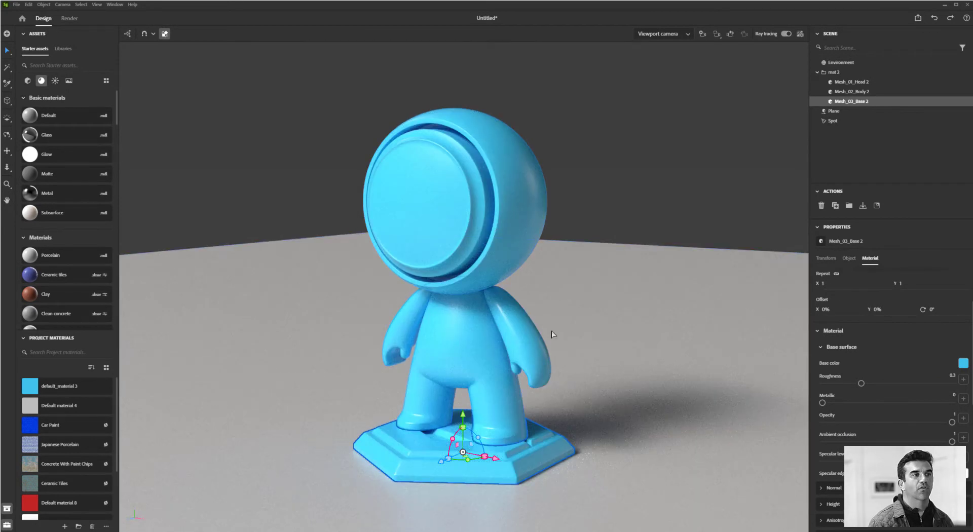
pyautogui.click(685, 268)
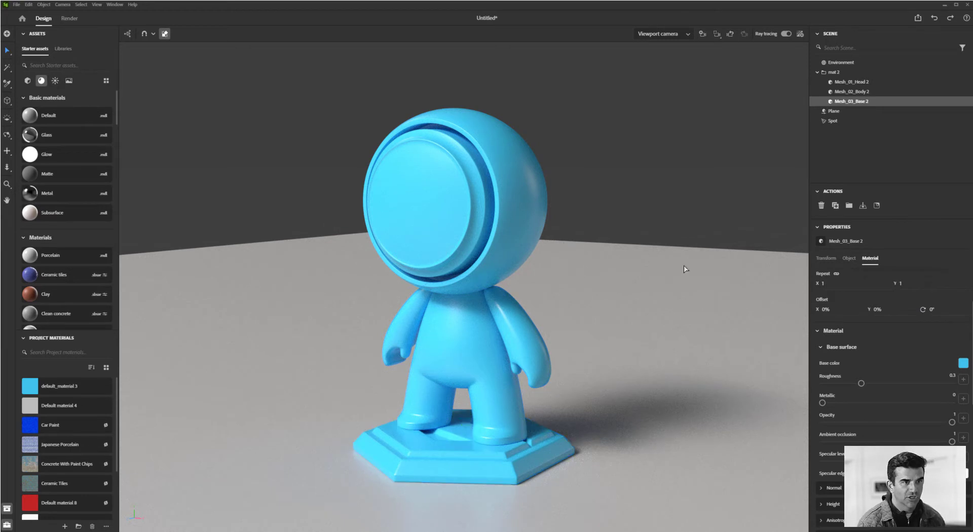
# - Select Mesh_01_Head 2 and raise its material's Metallic value to 1
pyautogui.click(841, 62)
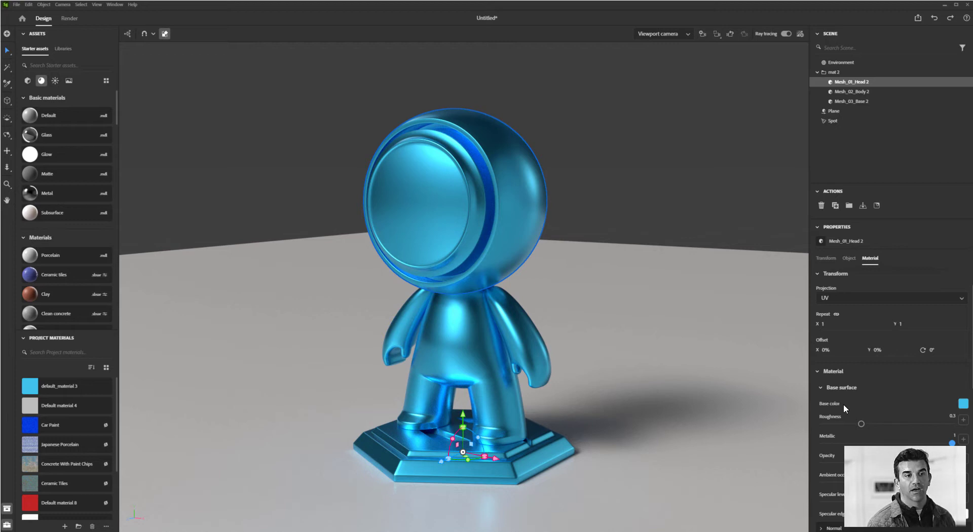
pyautogui.moveTo(839, 432)
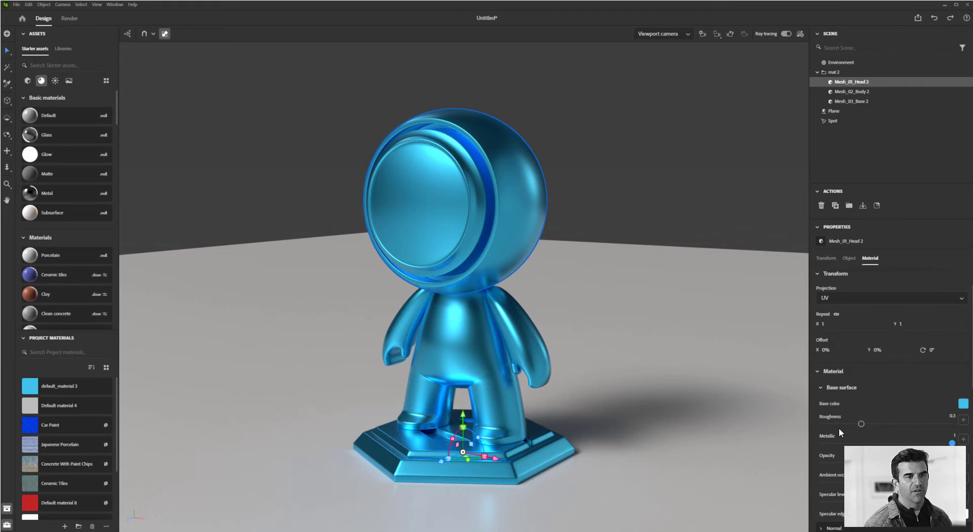
pyautogui.moveTo(840, 441)
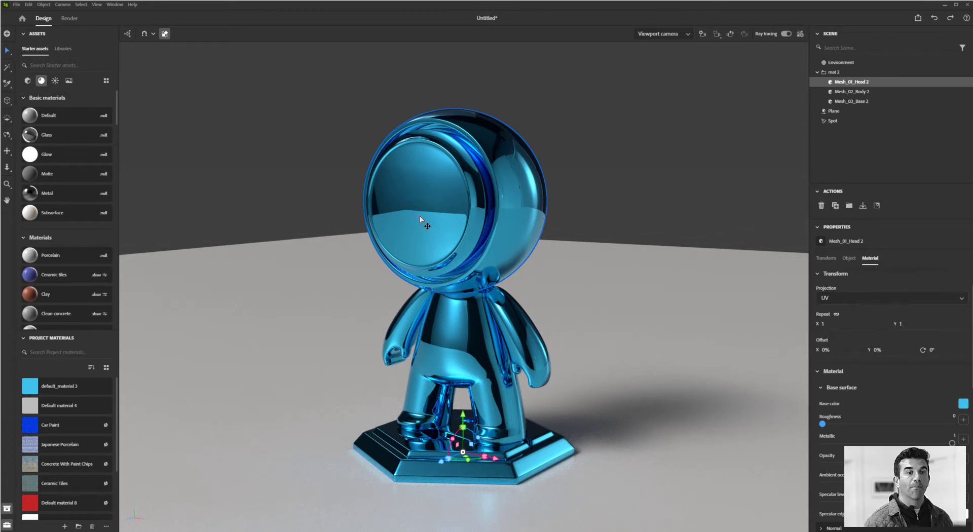
pyautogui.moveTo(481, 242)
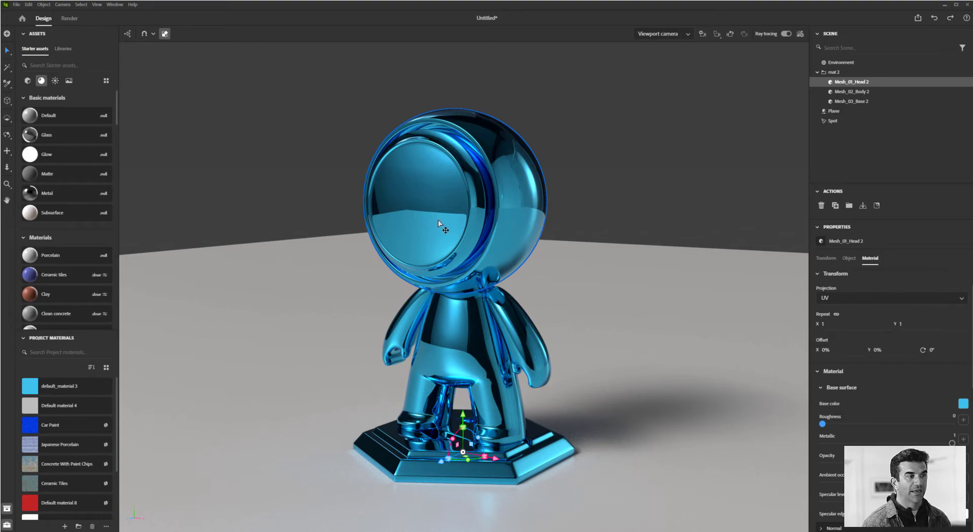
pyautogui.moveTo(828, 431)
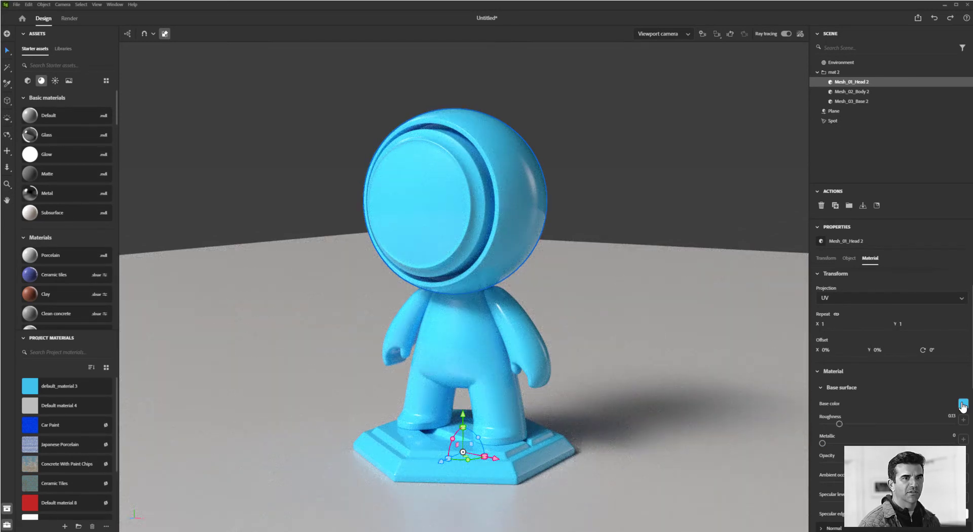
# - Set Metallic 0 and Roughness 0.33, pick a darker teal base color, then select the body
pyautogui.click(962, 407)
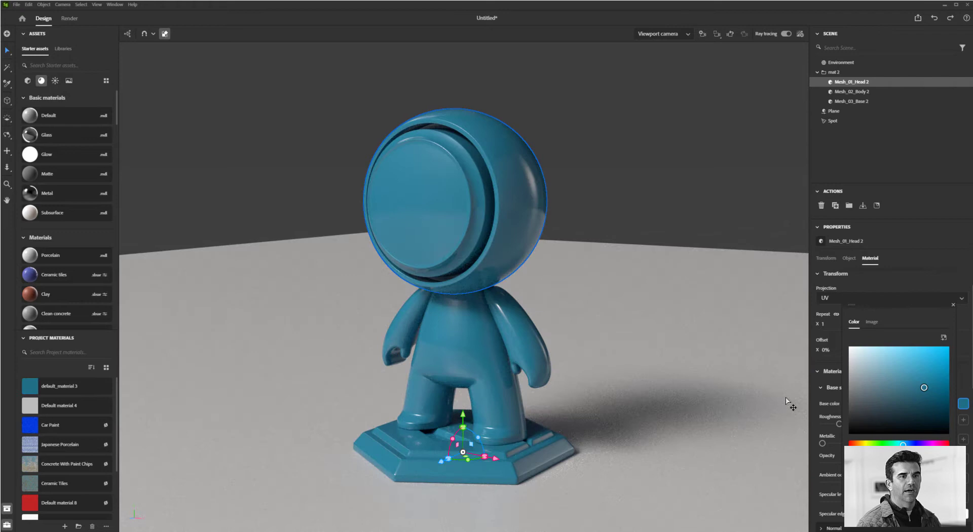
pyautogui.click(834, 111)
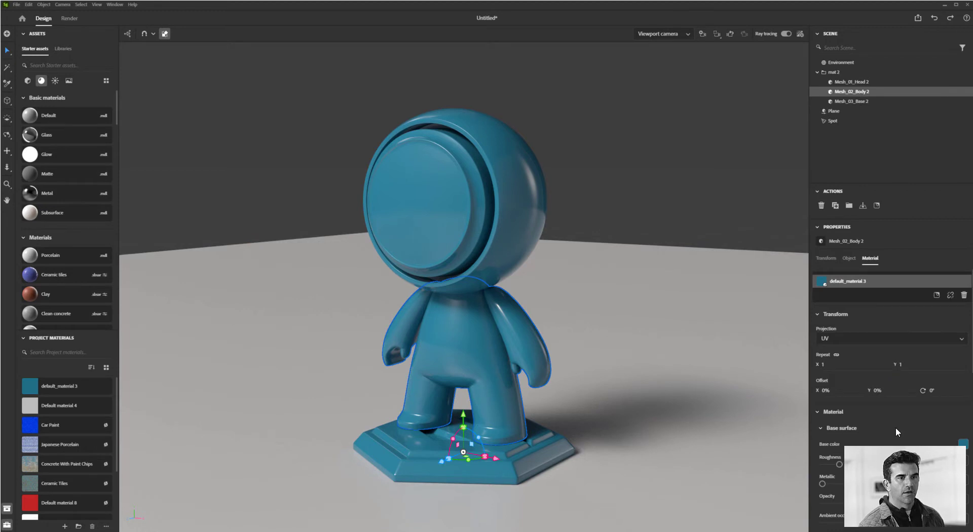
# - Scroll the body's Material properties and briefly expand the Height settings
pyautogui.scroll(-3)
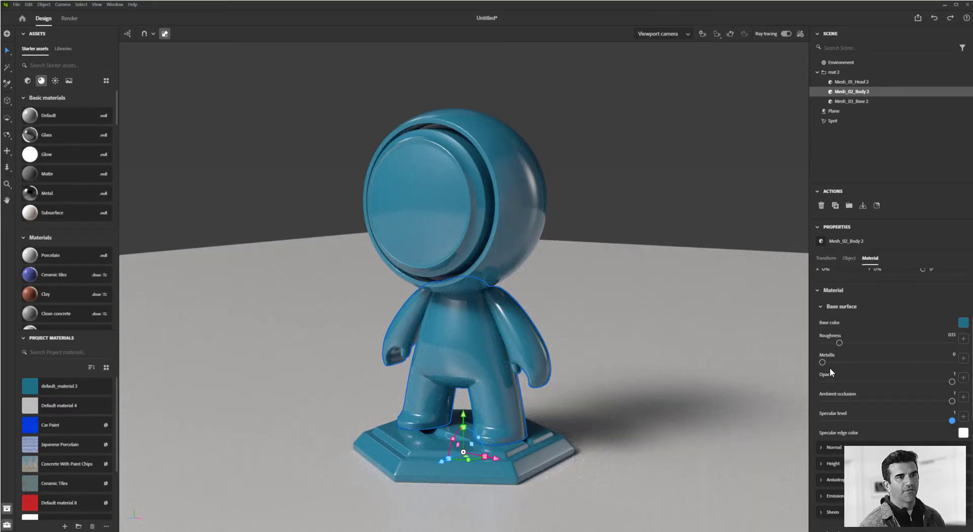
pyautogui.moveTo(881, 412)
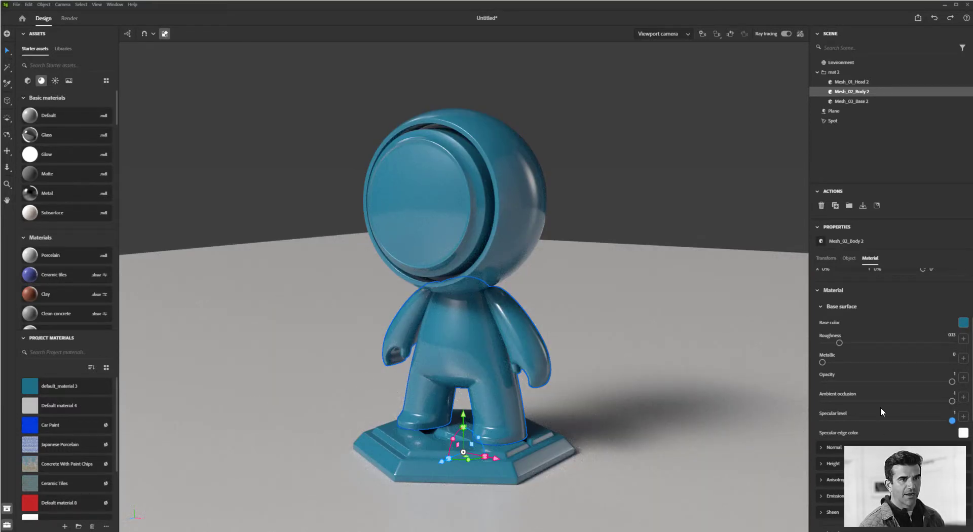
pyautogui.scroll(-3)
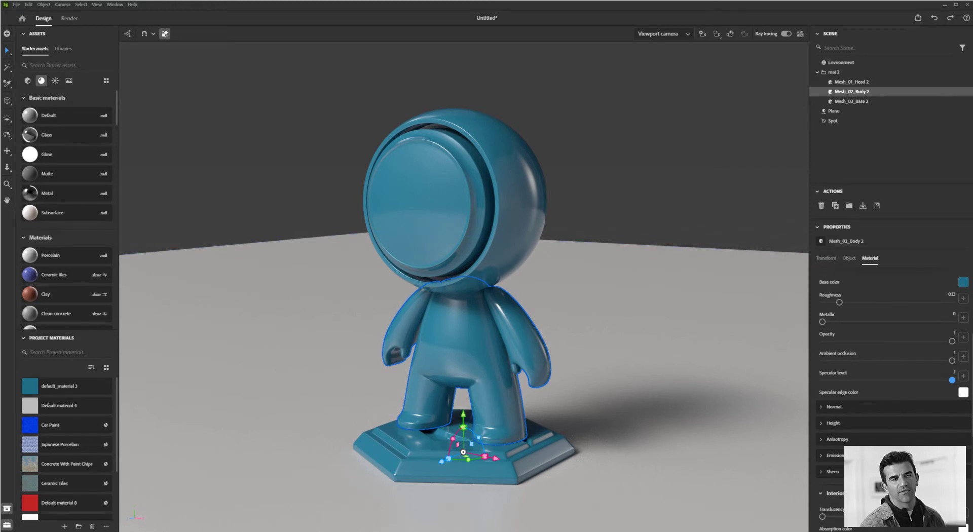
pyautogui.scroll(-3)
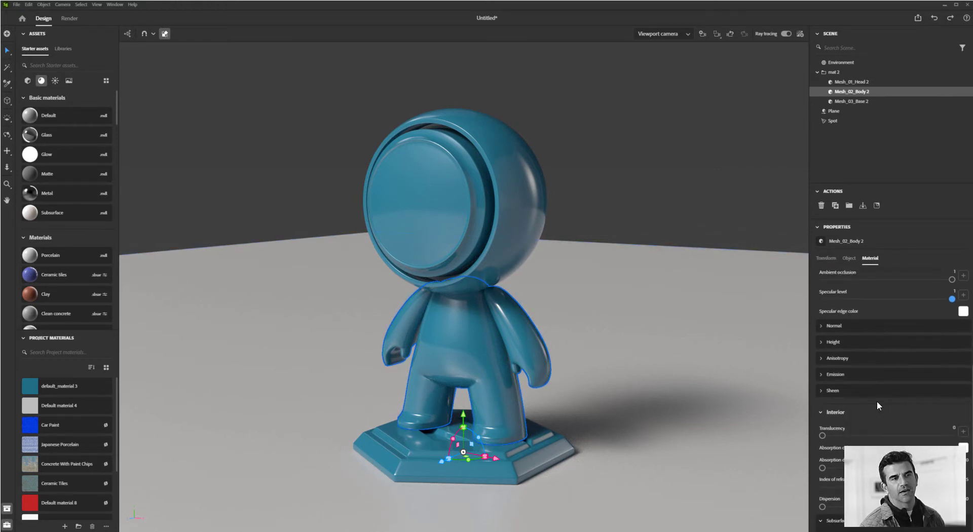
pyautogui.moveTo(825, 332)
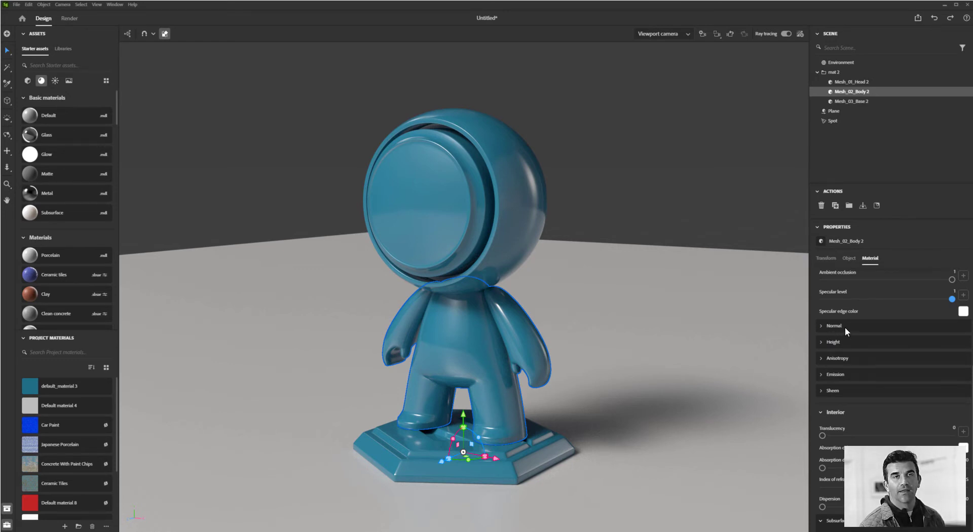
pyautogui.moveTo(854, 335)
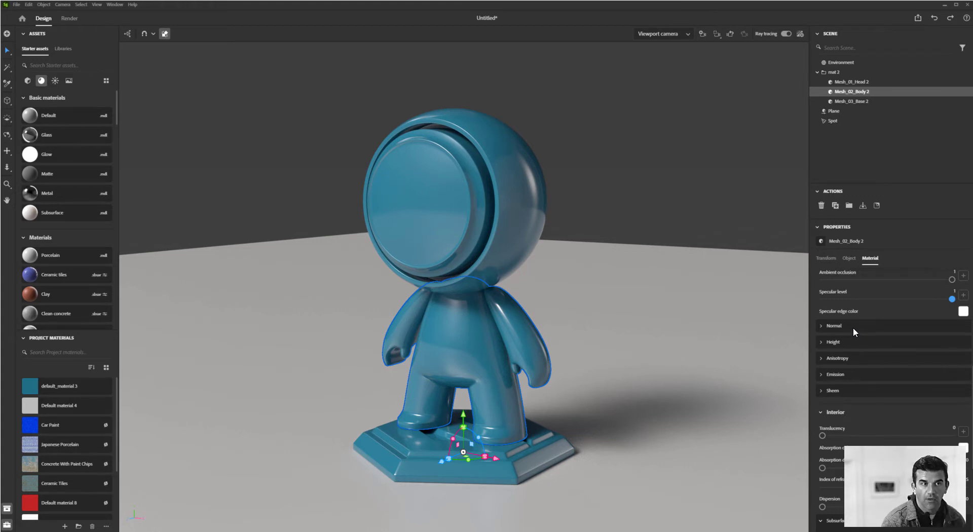
pyautogui.moveTo(852, 329)
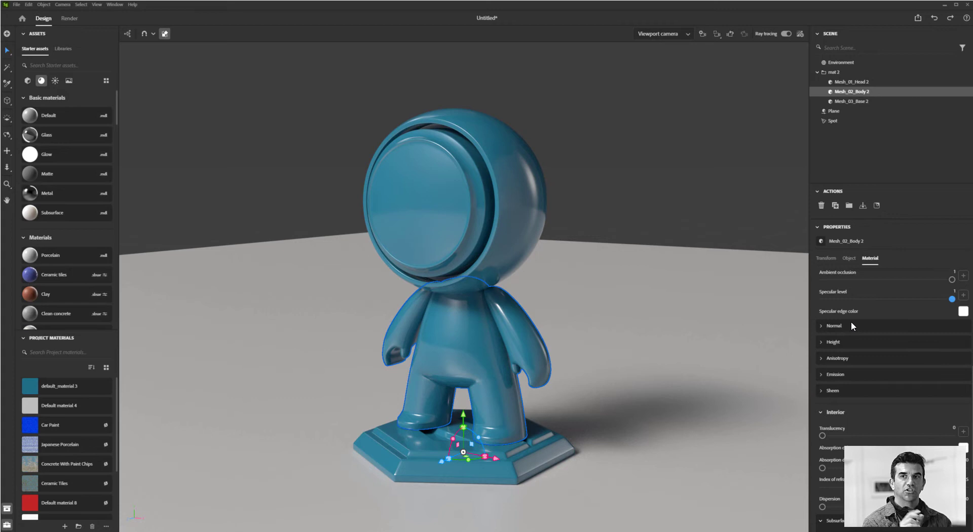
pyautogui.moveTo(833, 342)
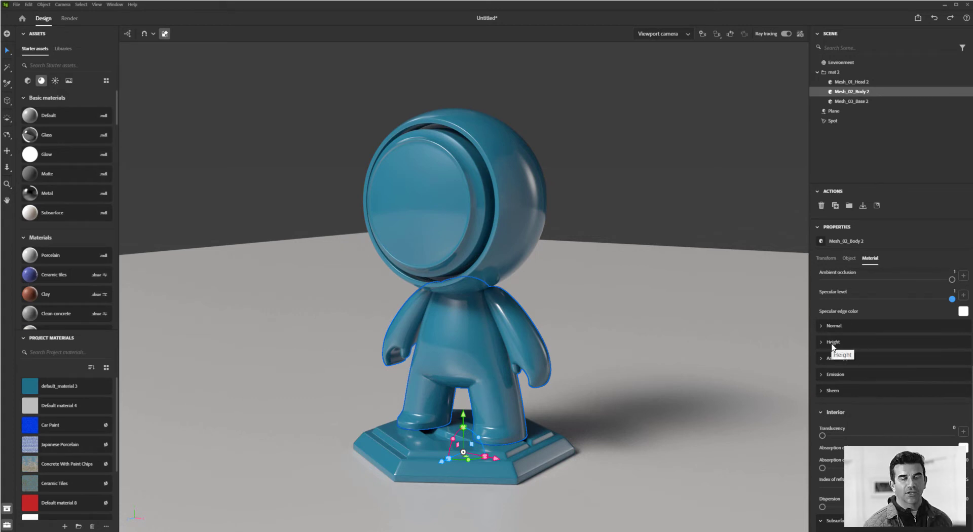
pyautogui.click(833, 342)
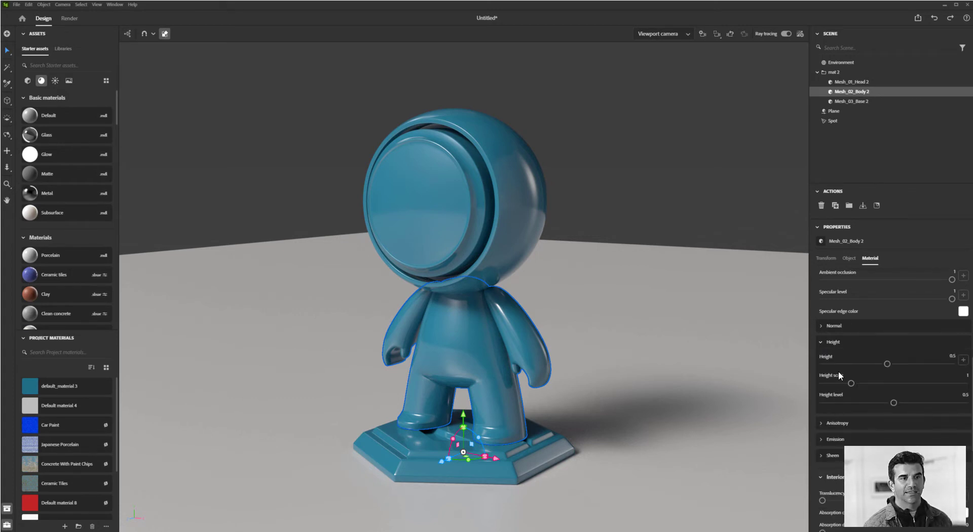
pyautogui.click(832, 341)
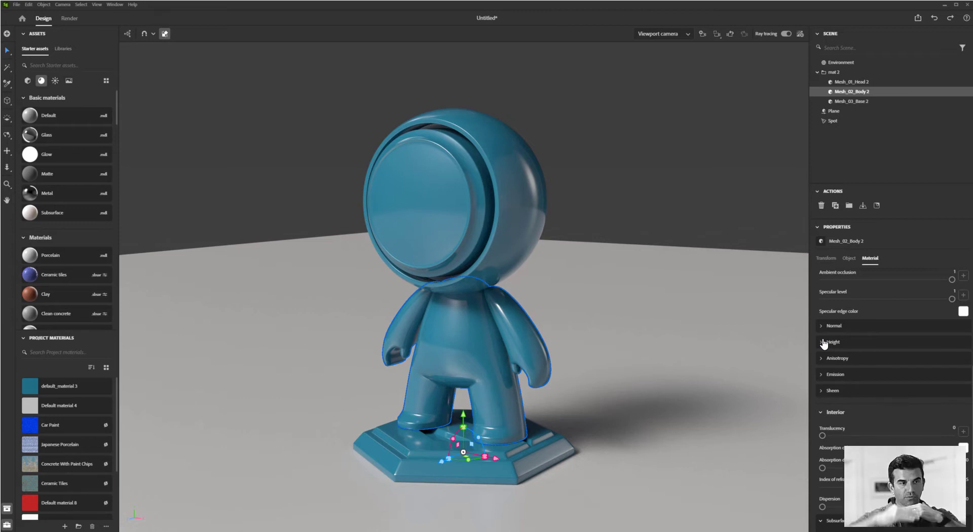
pyautogui.moveTo(828, 366)
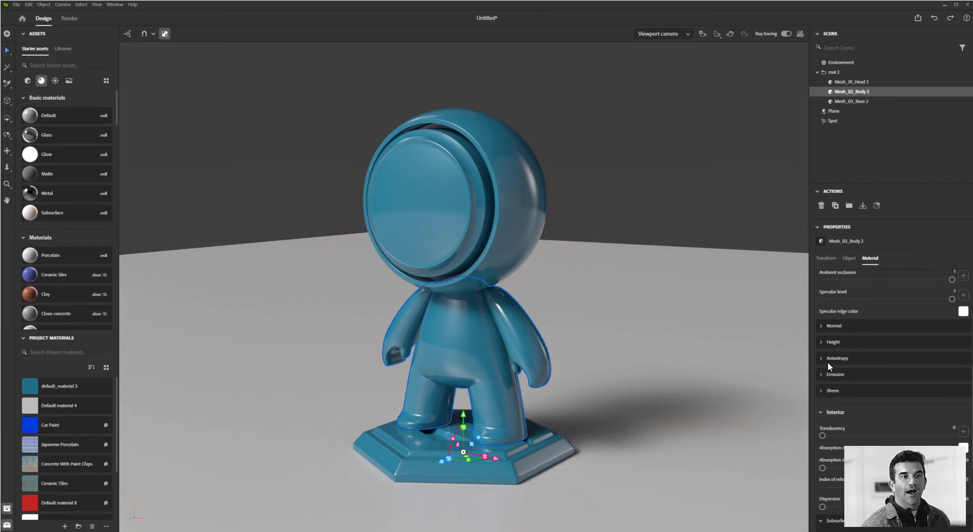
# - Review the Anisotropy settings, then expand the Emission section
pyautogui.click(837, 357)
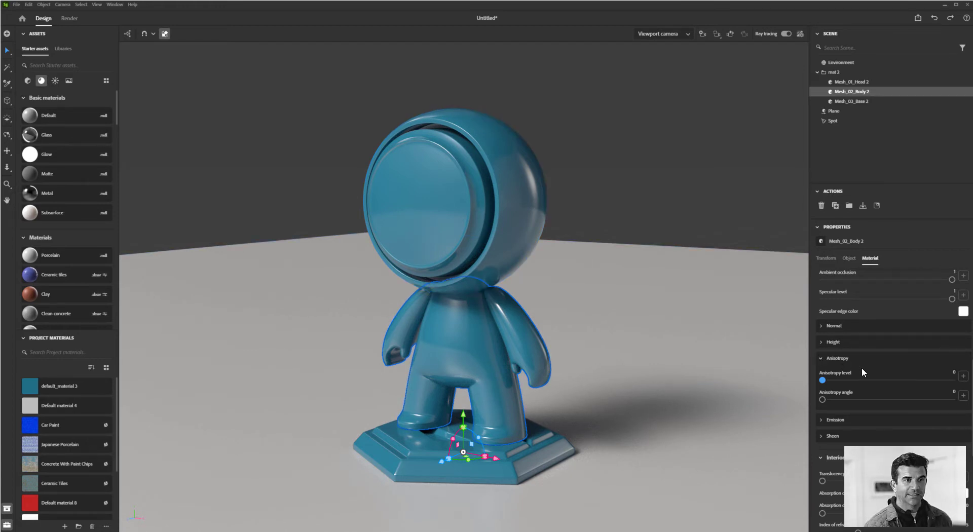
pyautogui.click(837, 358)
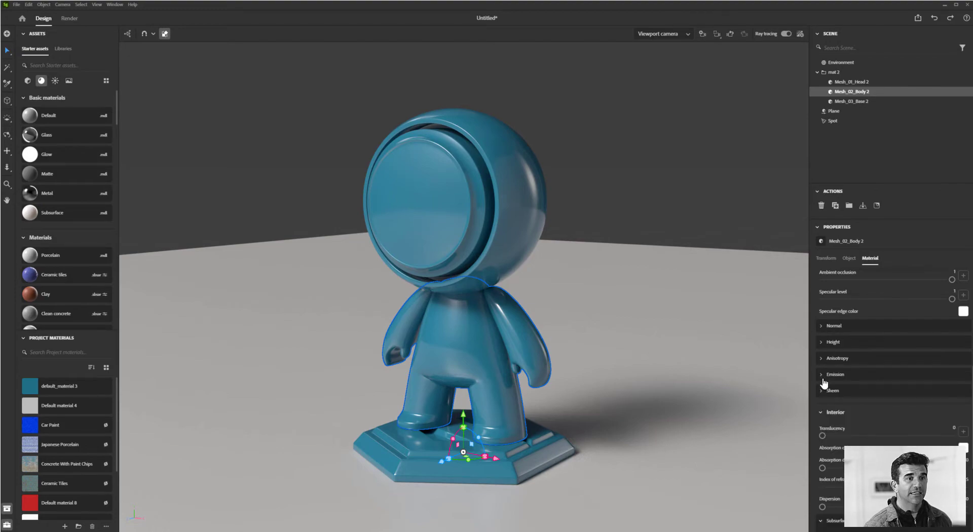
pyautogui.click(835, 374)
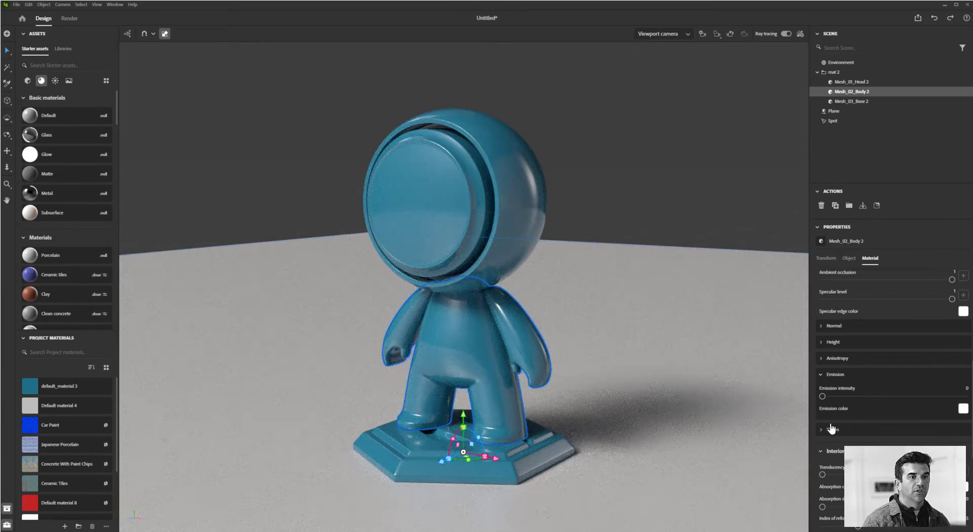
# - Expand Sheen and scroll down to the Interior and Subsurface scattering sections
pyautogui.click(821, 429)
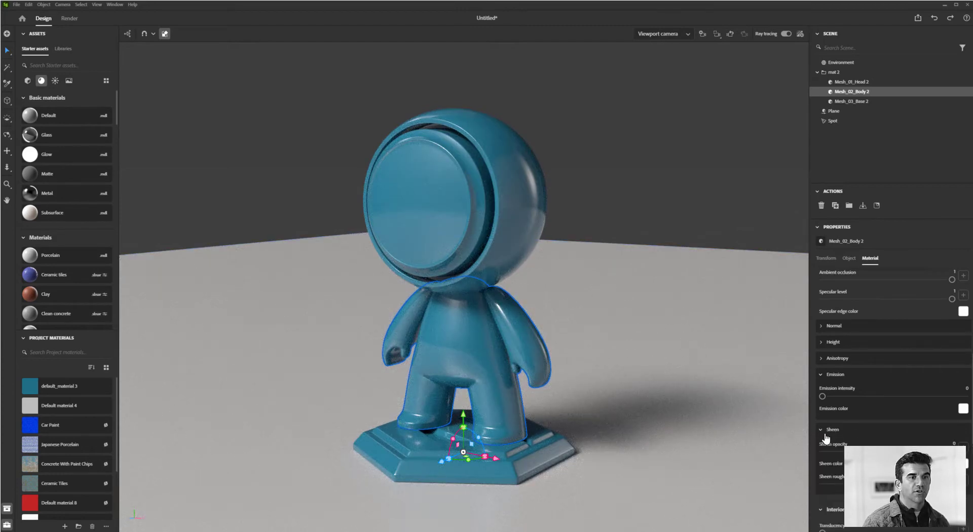
pyautogui.scroll(-3)
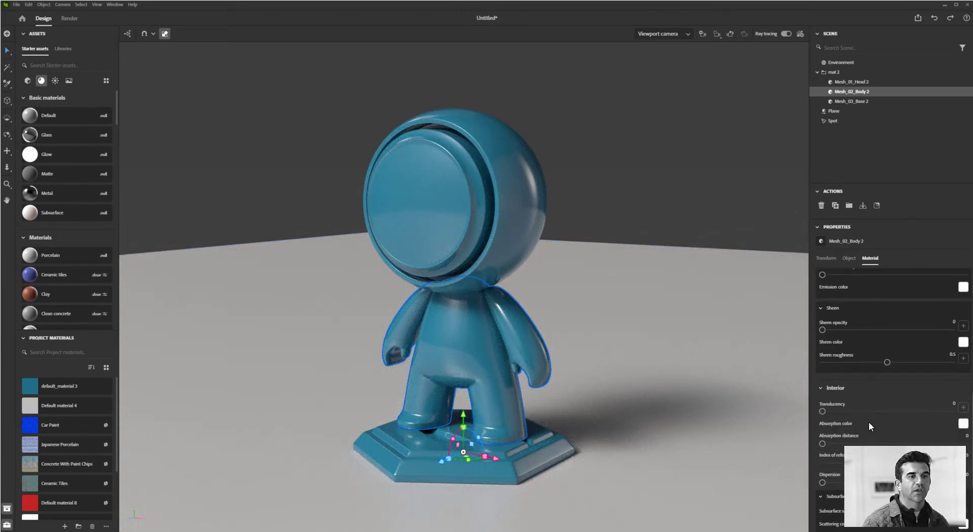
pyautogui.scroll(-3)
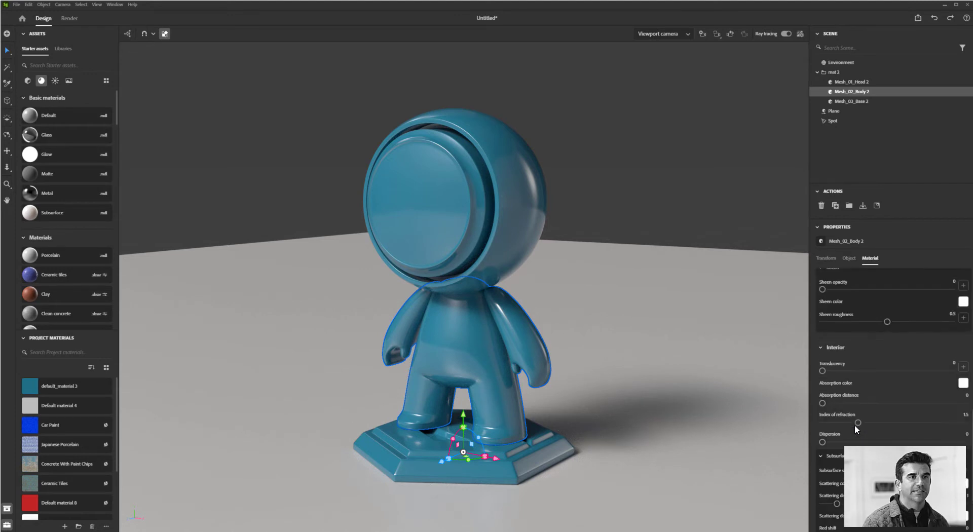
pyautogui.moveTo(855, 428)
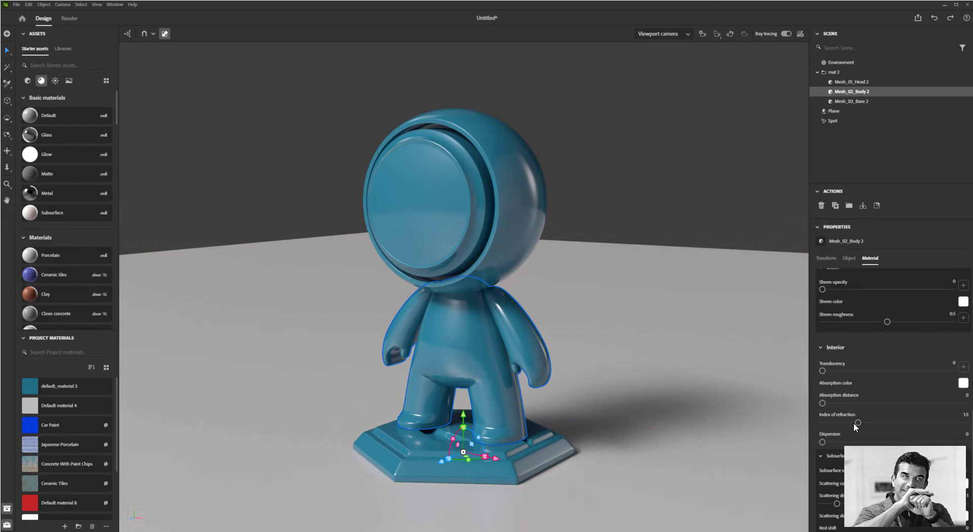
pyautogui.moveTo(806, 338)
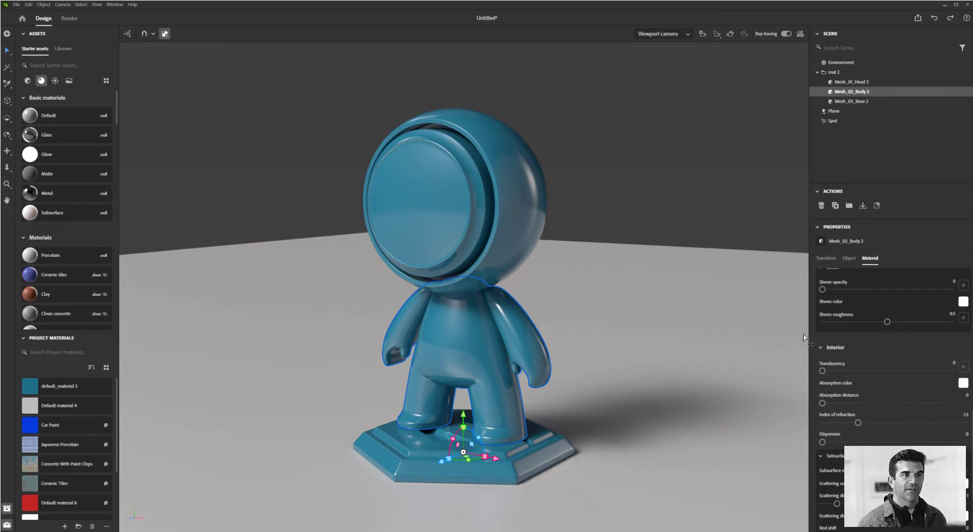
pyautogui.scroll(-3)
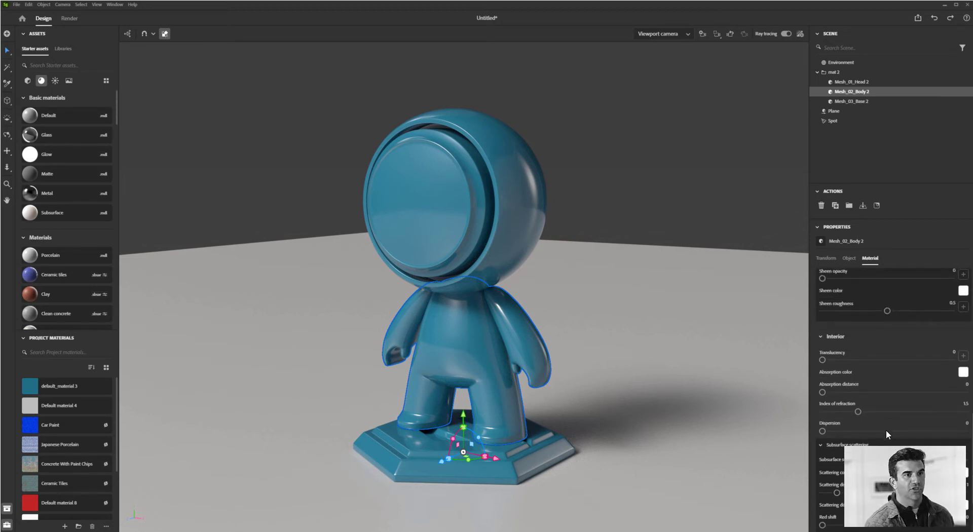
pyautogui.moveTo(888, 371)
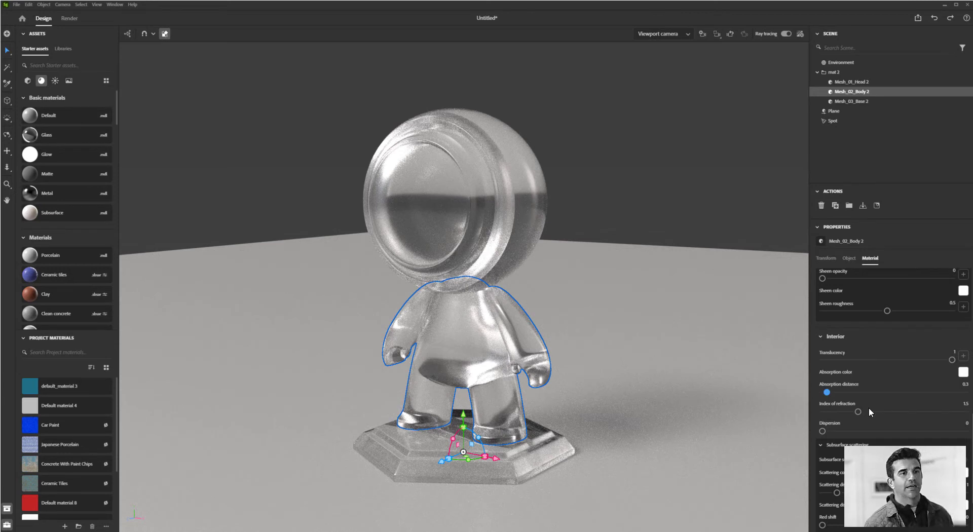
pyautogui.moveTo(861, 400)
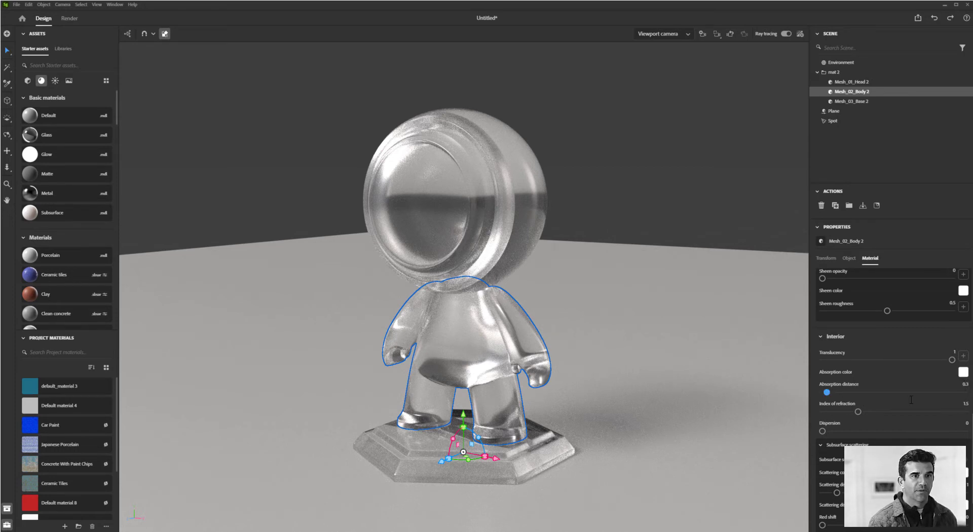
# - Set Translucency 1 and Absorption distance 0.3, then toggle ray tracing
pyautogui.click(786, 33)
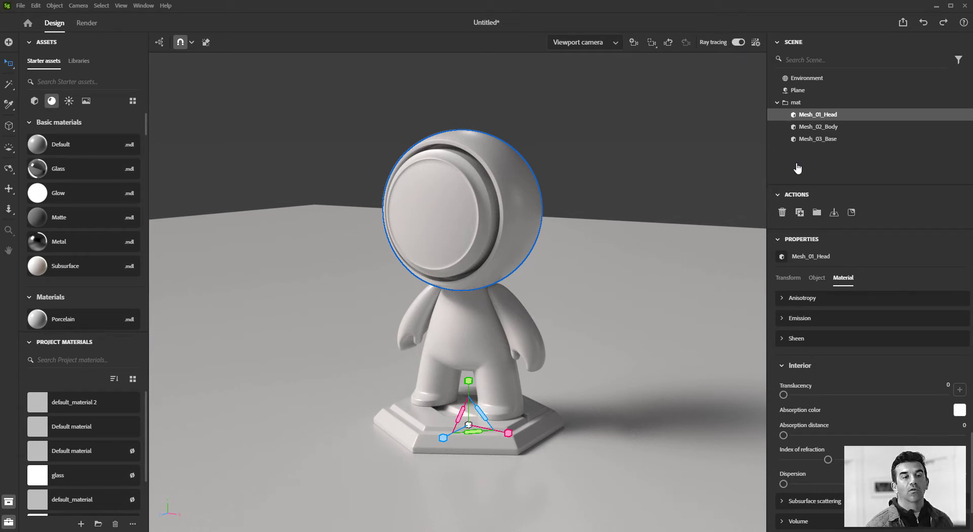
# - Expand the head's Subsurface scattering settings and add a Cylinder from Basic shapes
pyautogui.scroll(-3)
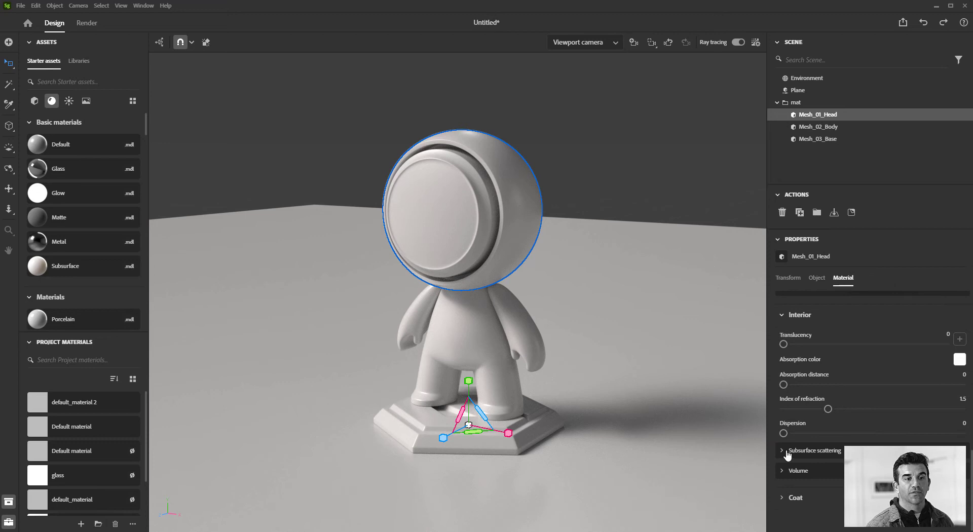
pyautogui.click(785, 450)
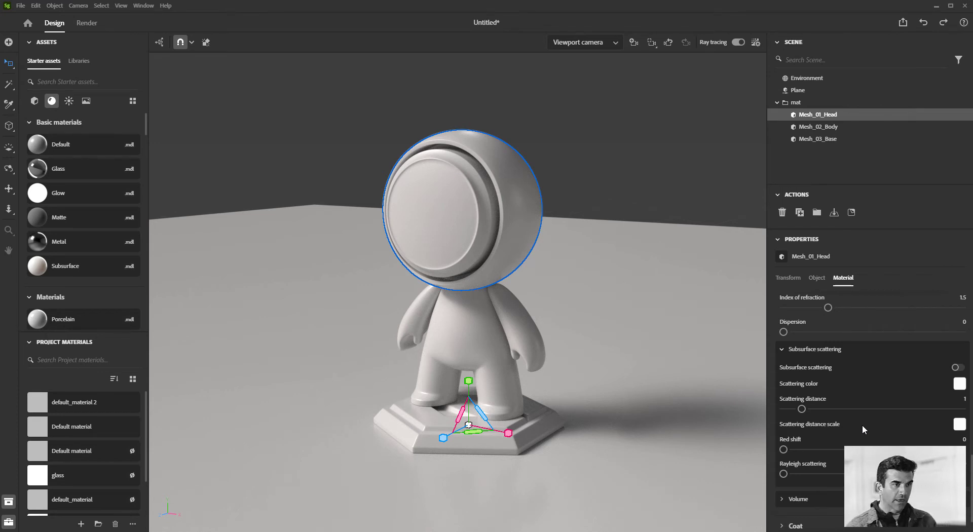
pyautogui.scroll(3)
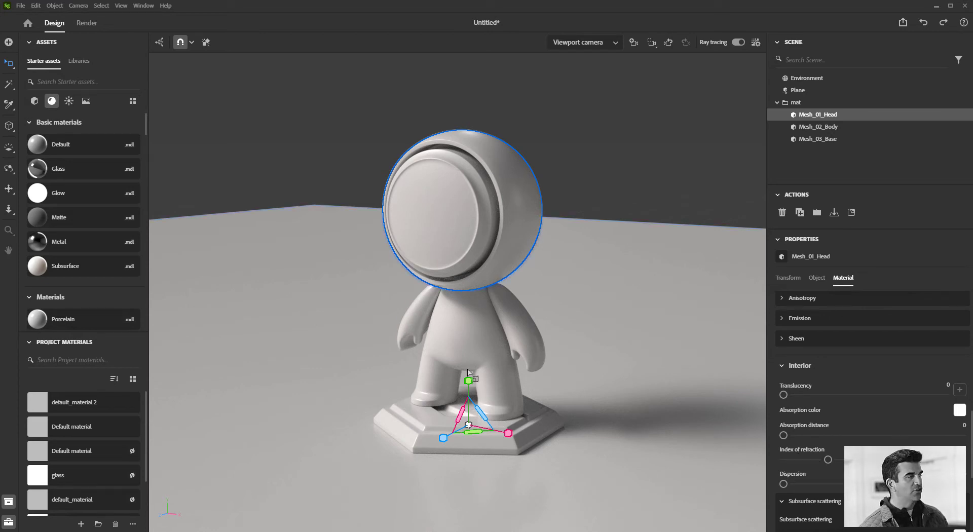
pyautogui.click(35, 101)
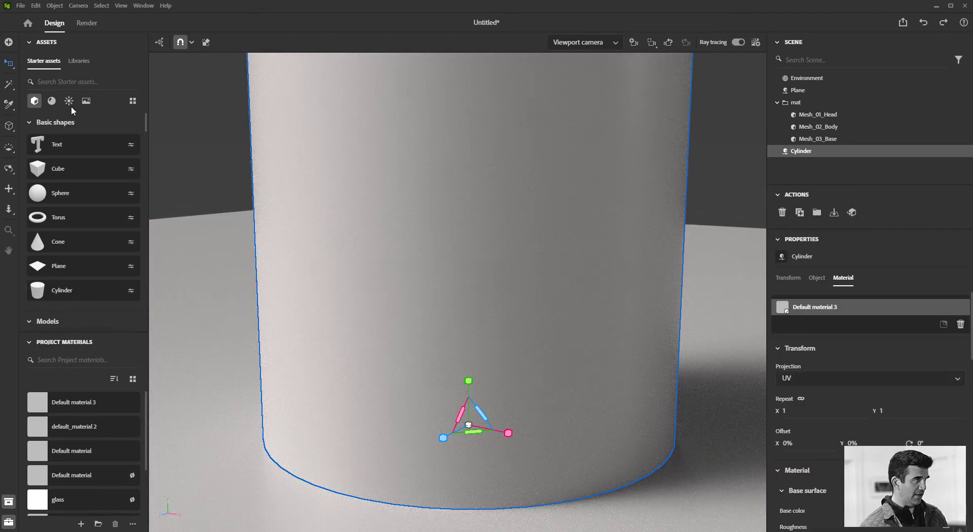
# - Apply the Glass material to the cylinder and scroll through its material properties
pyautogui.click(52, 101)
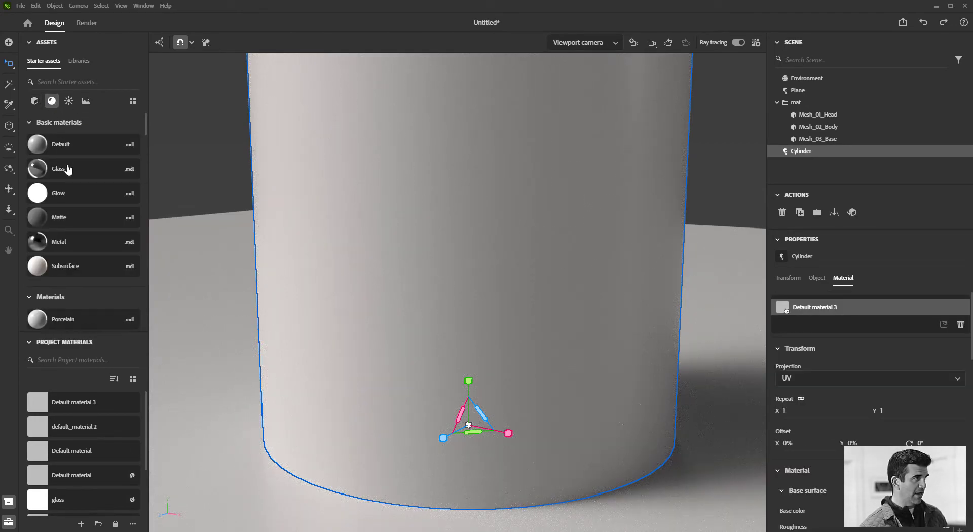
pyautogui.moveTo(478, 263)
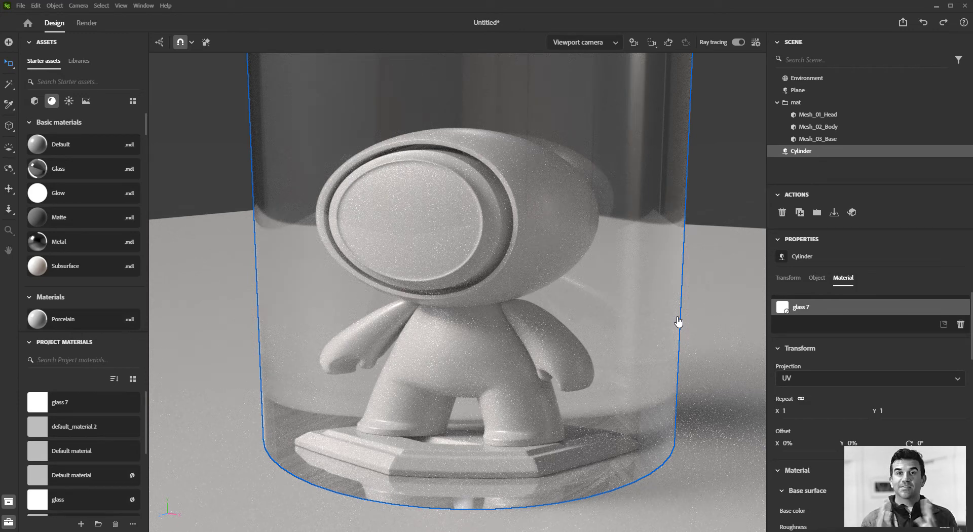
pyautogui.moveTo(791, 471)
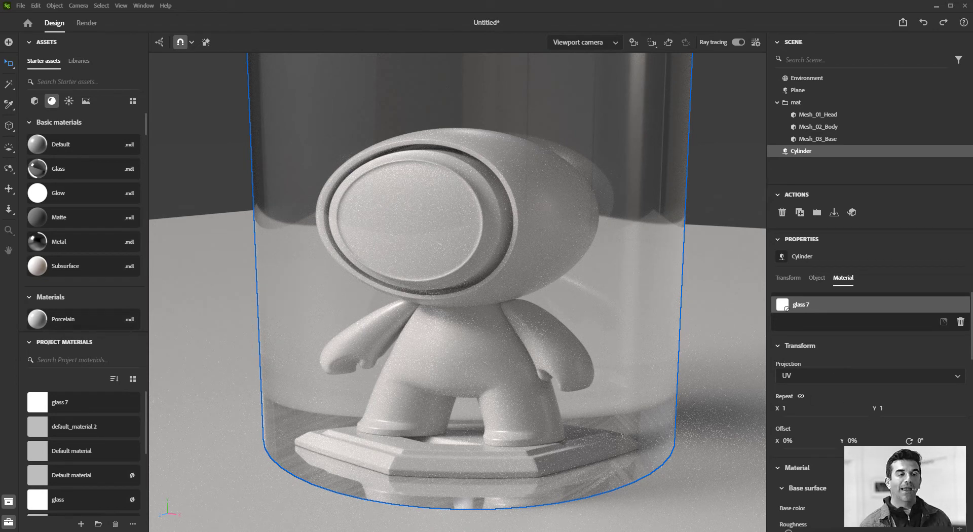
pyautogui.scroll(-3)
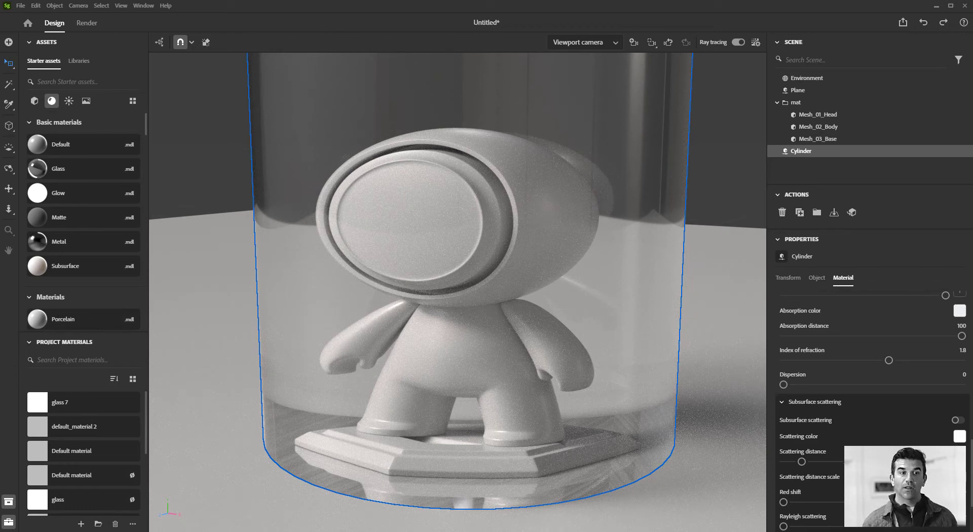
pyautogui.scroll(-3)
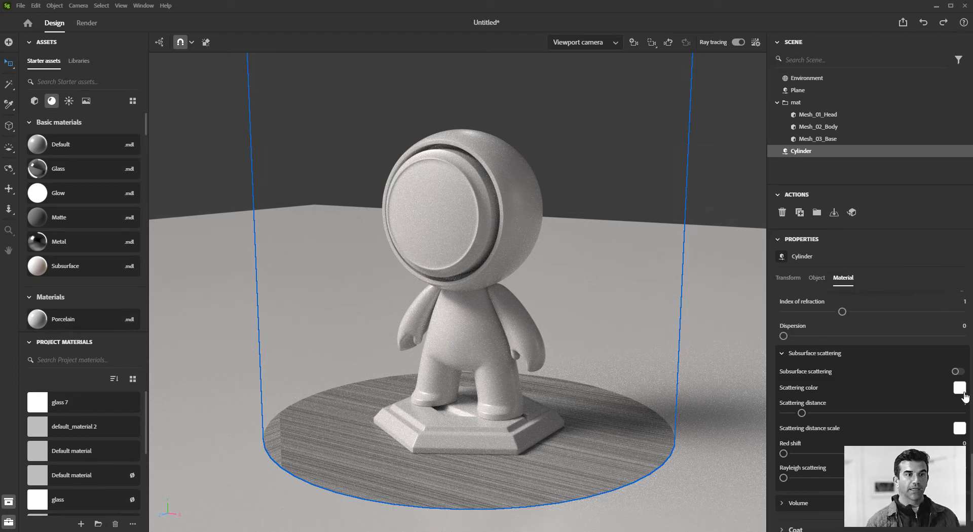
# - Set the glass index of refraction to 1 and delete the Cylinder from the scene
pyautogui.scroll(3)
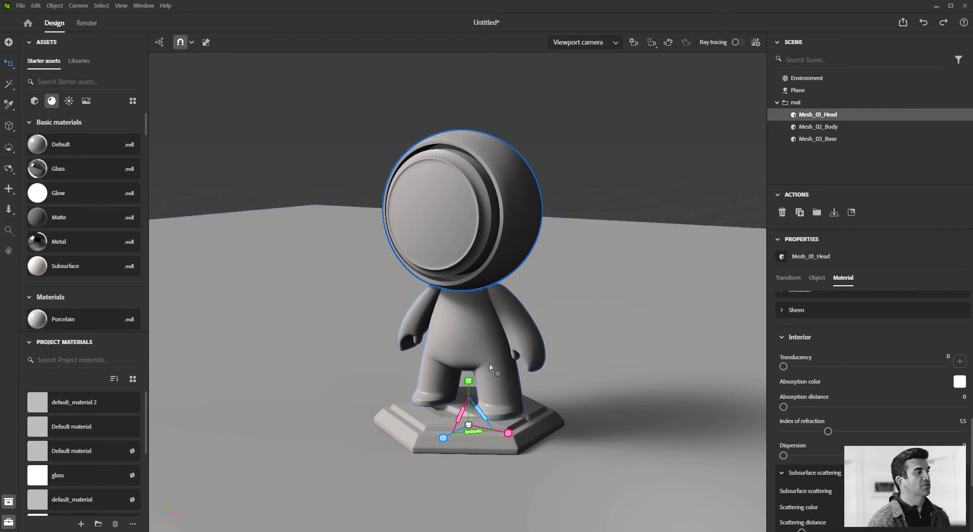
pyautogui.scroll(-3)
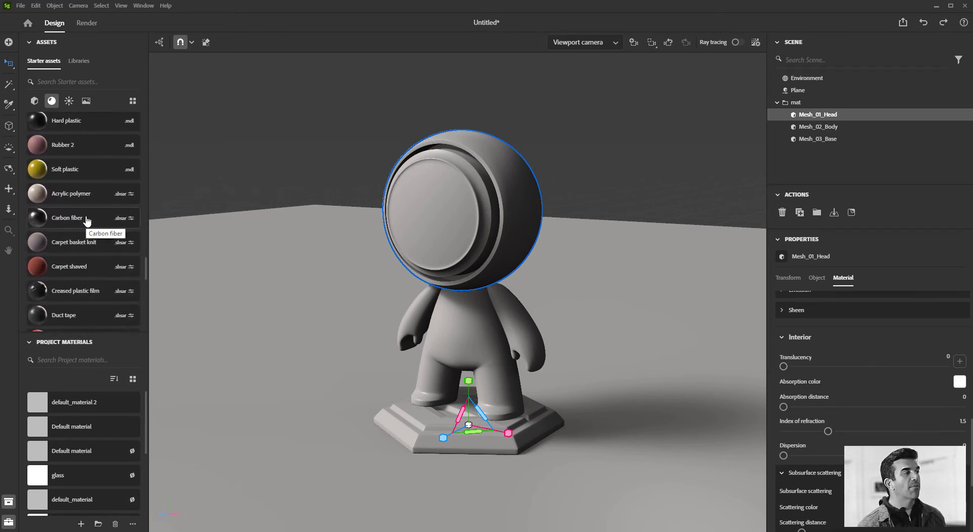
pyautogui.moveTo(72, 99)
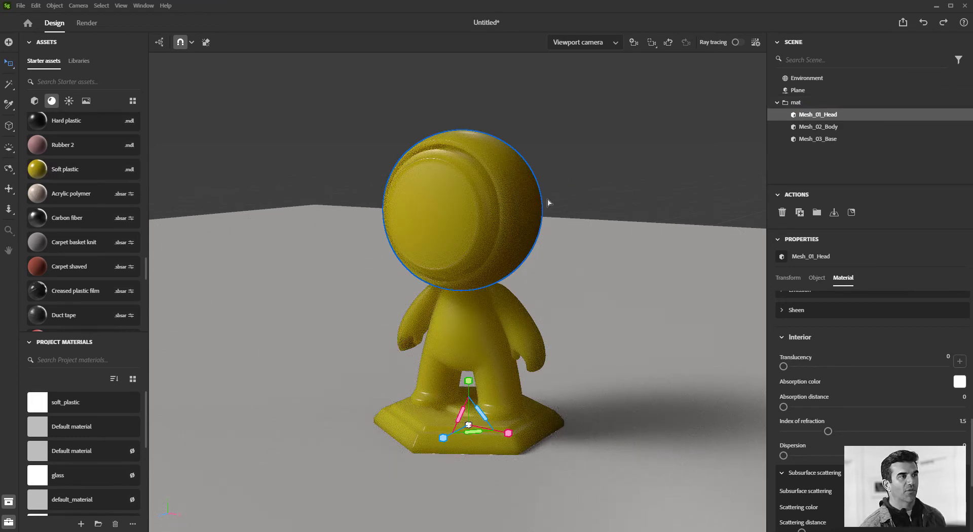
pyautogui.moveTo(735, 50)
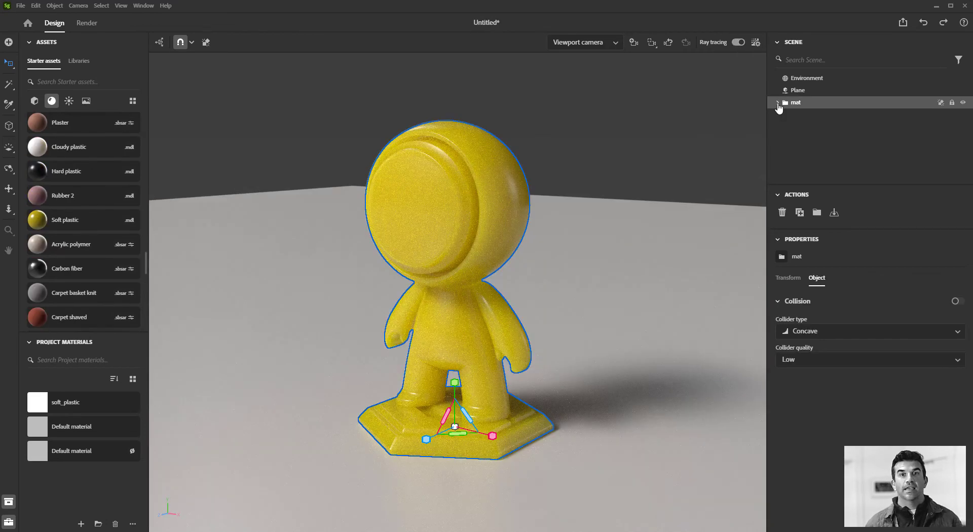
# - Expand the mat group in the Scene panel to show the mannequin's parts
pyautogui.click(778, 102)
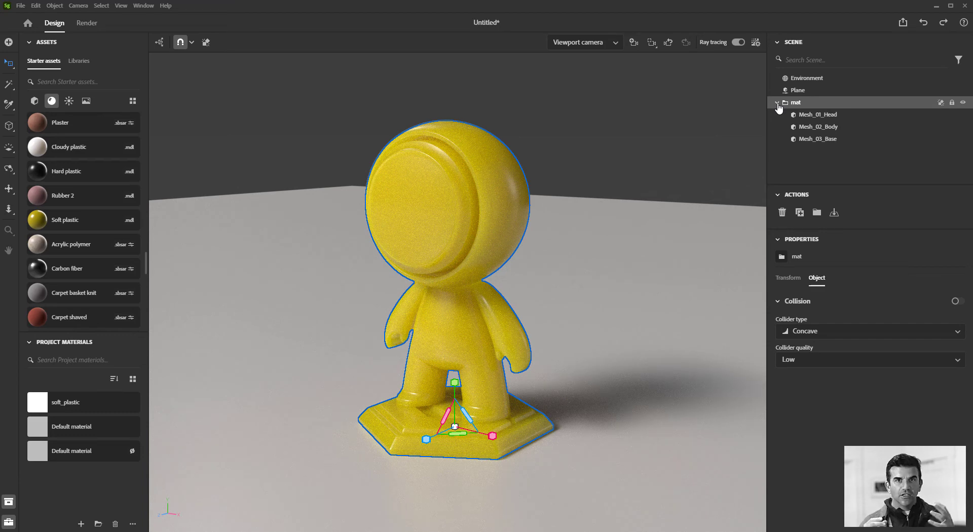
pyautogui.moveTo(747, 68)
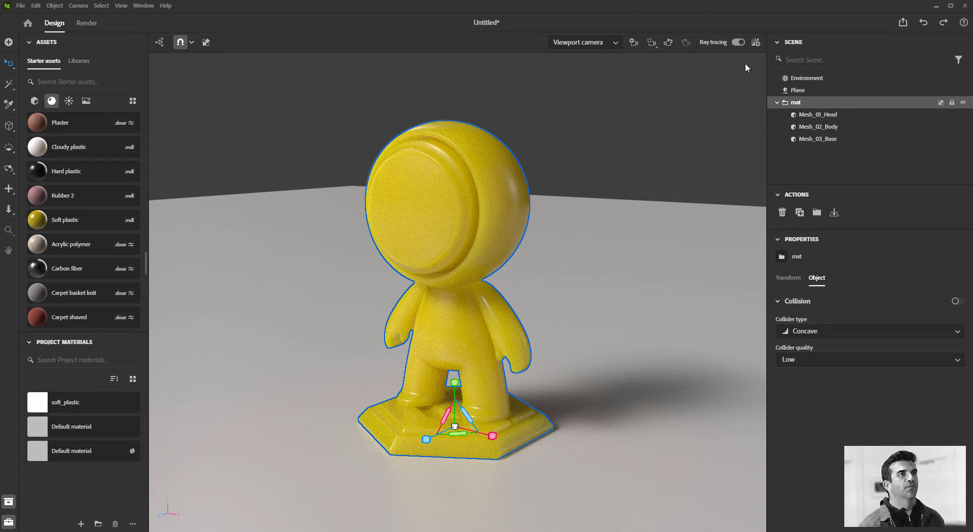
# - Disable ray tracing, select Mesh_01_Head, and review its soft plastic settings to specular level
pyautogui.click(738, 42)
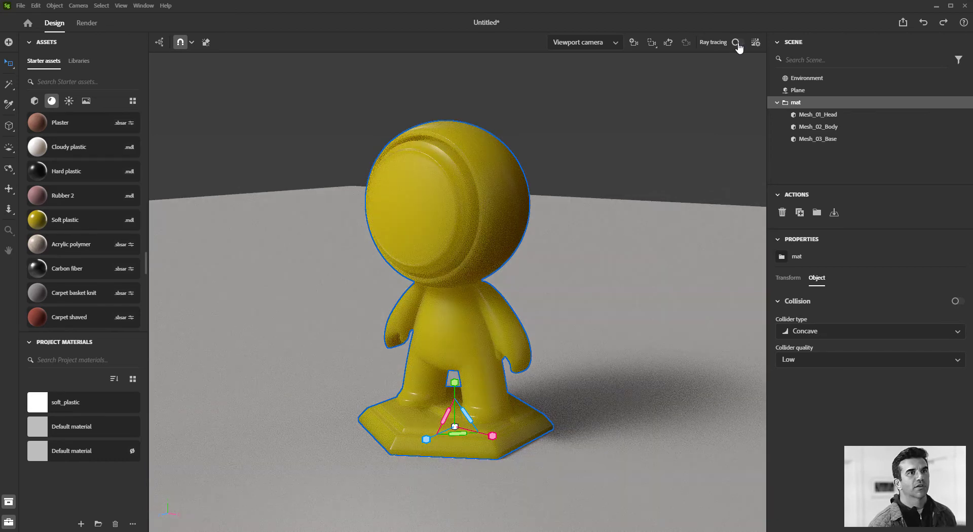
pyautogui.click(818, 114)
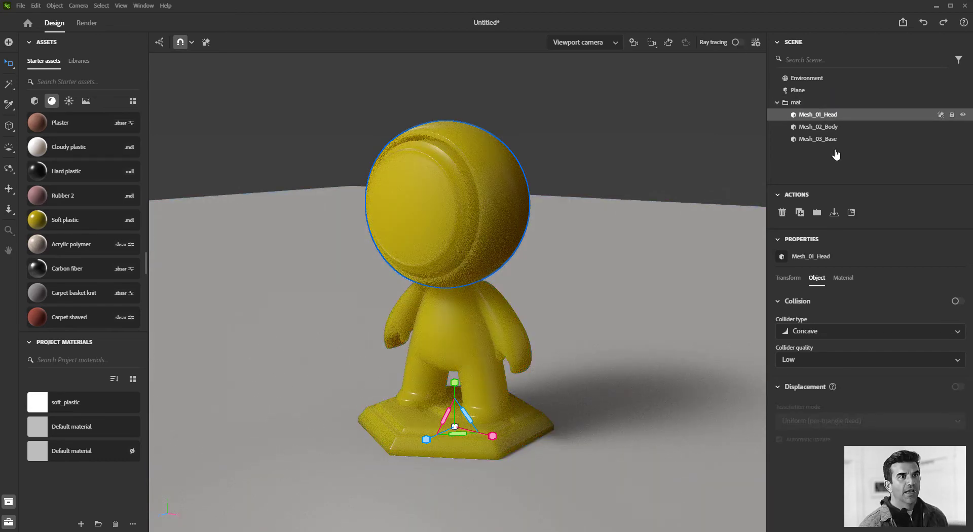
pyautogui.click(842, 277)
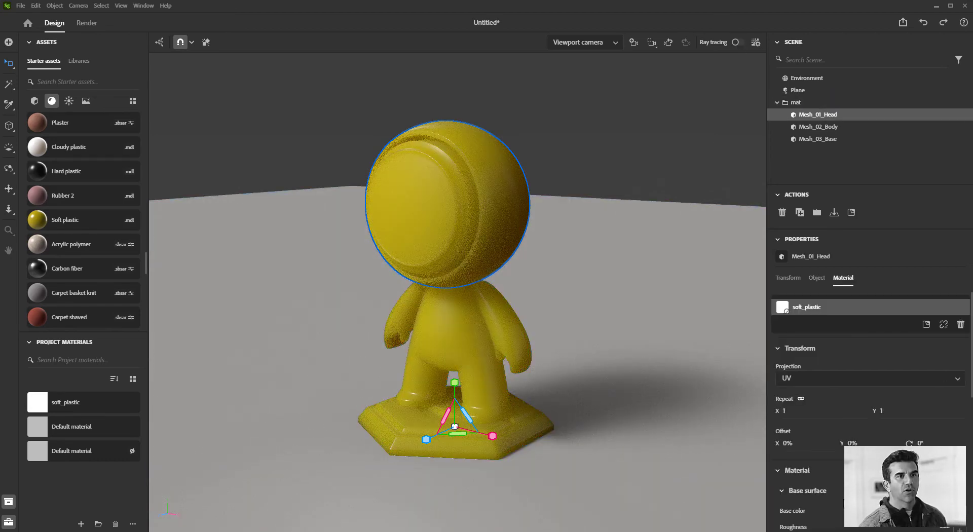
pyautogui.scroll(-3)
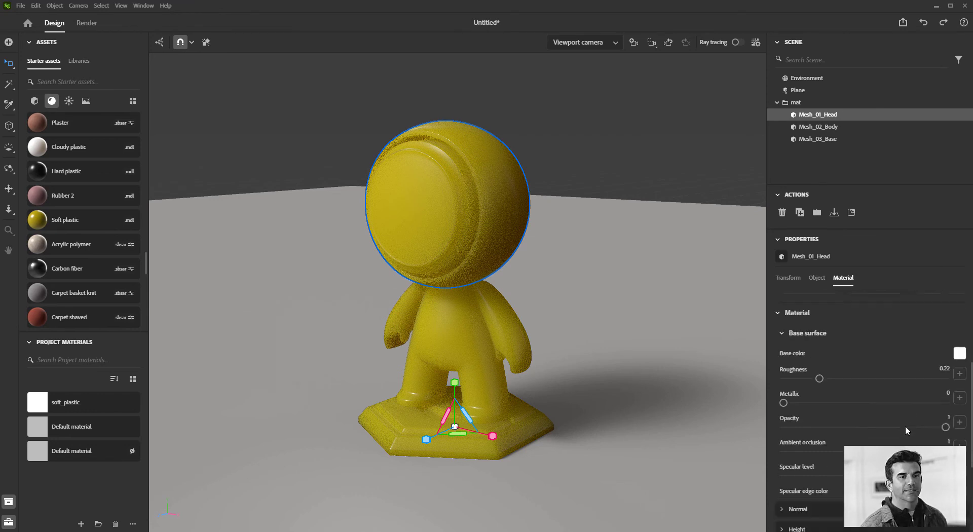
pyautogui.scroll(-3)
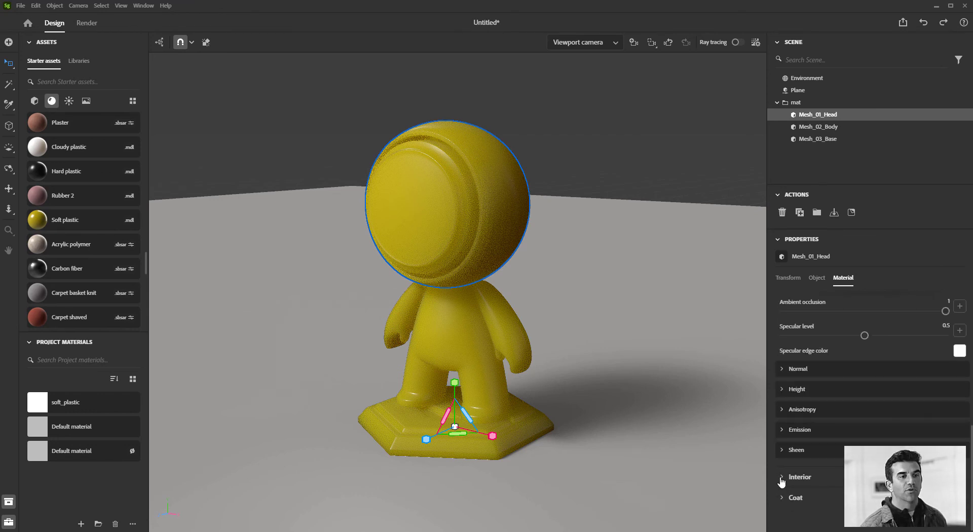
# - Under Interior, expand Subsurface scattering and set the Scattering color to green
pyautogui.click(799, 478)
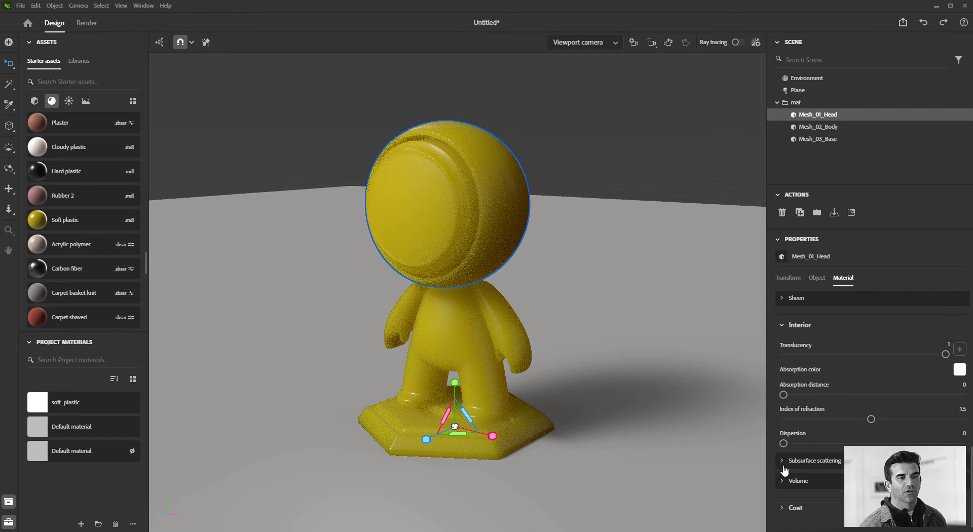
pyautogui.click(815, 461)
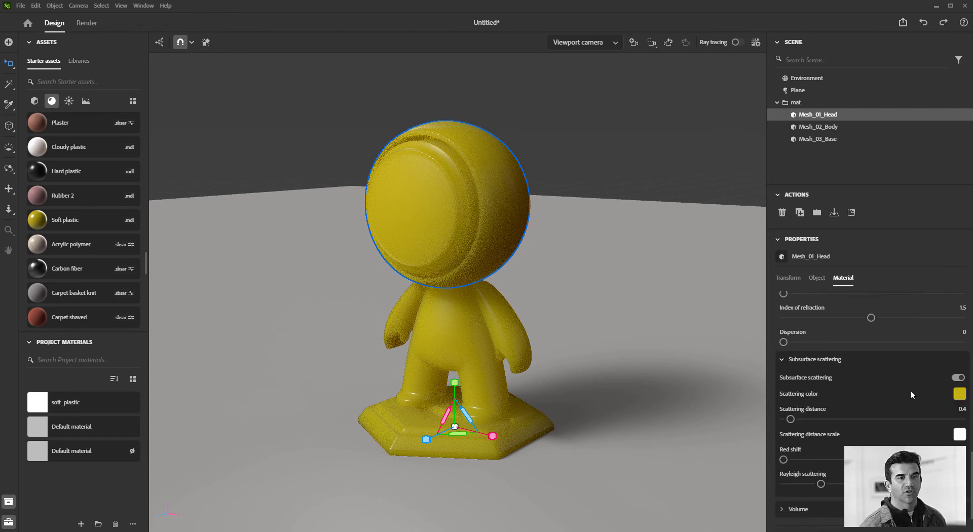
pyautogui.moveTo(937, 387)
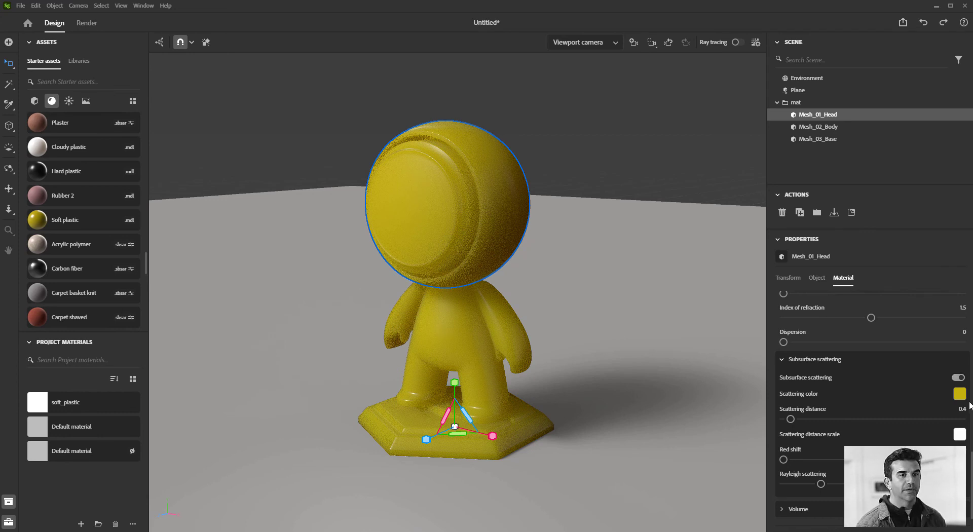
pyautogui.click(959, 394)
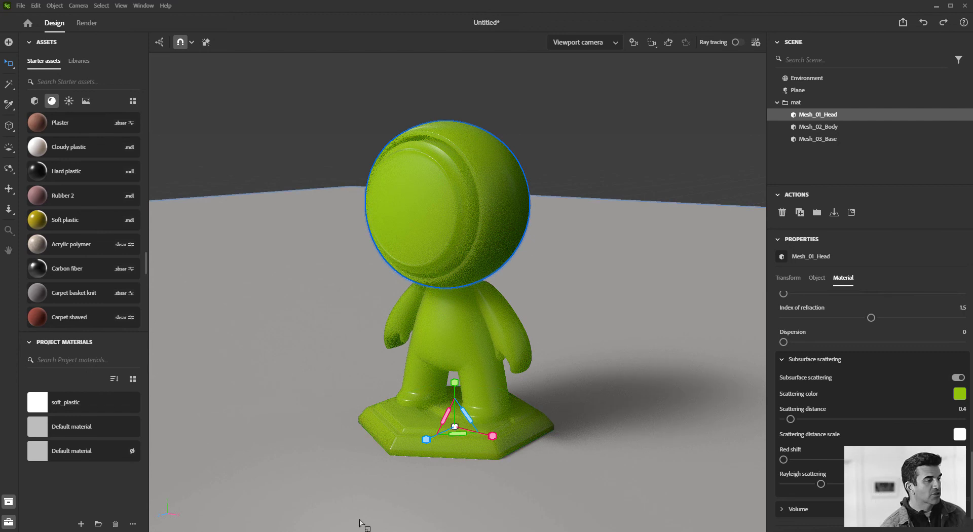
pyautogui.moveTo(360, 513)
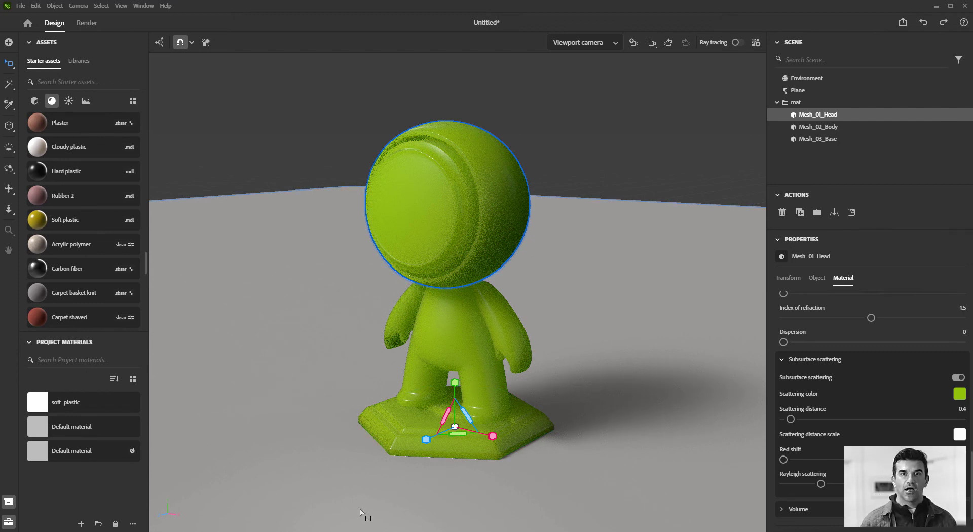